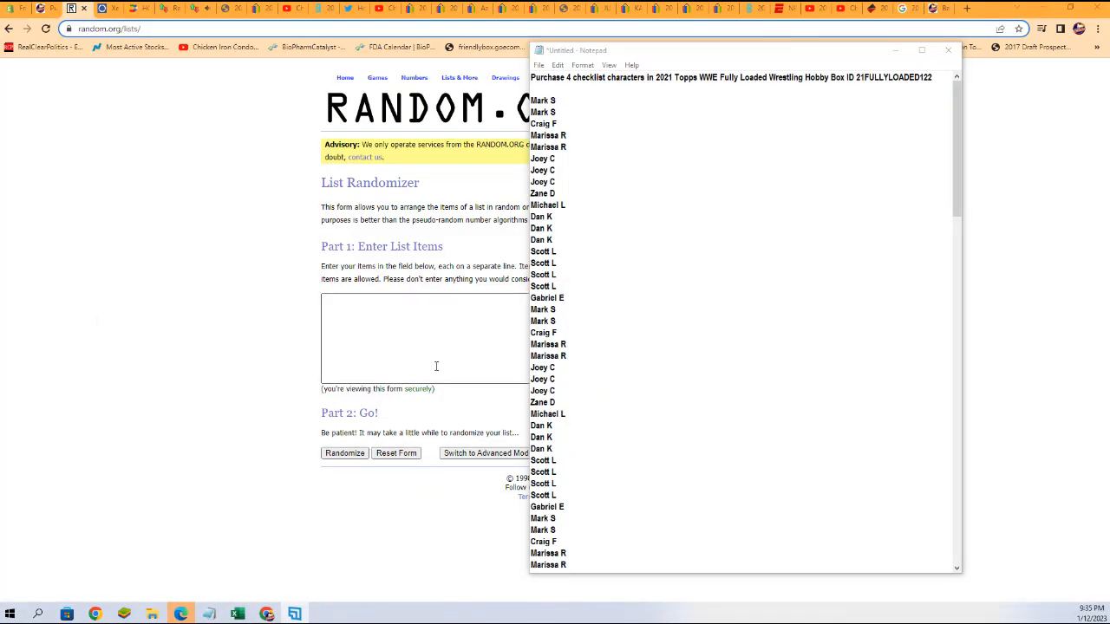
Copy the wrestler names from 123 Kid through Zoey Stark in Notepad
{"action": "scroll", "scroll_direction": "down", "scroll_amount": 3}
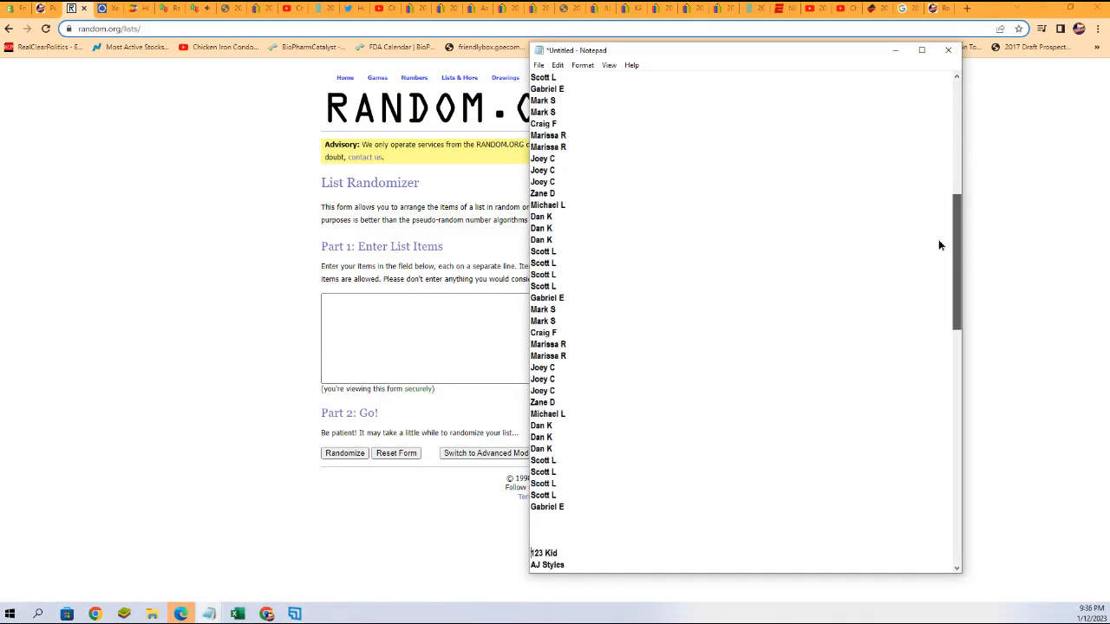
{"action": "scroll", "scroll_direction": "down", "scroll_amount": 3}
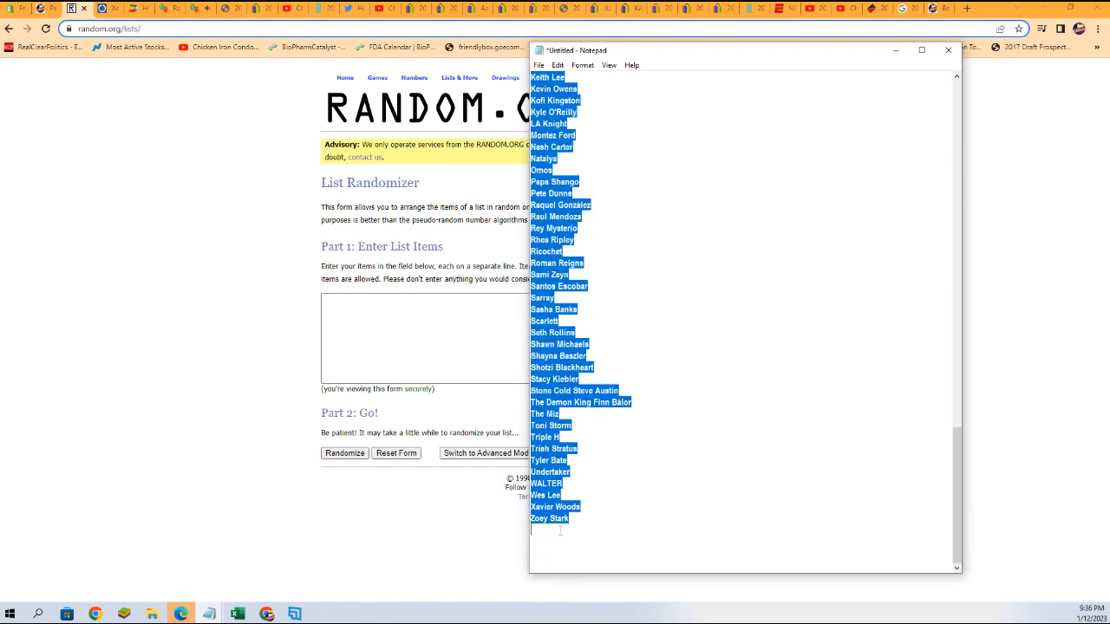
{"action": "right_click", "coordinate": [624, 373]}
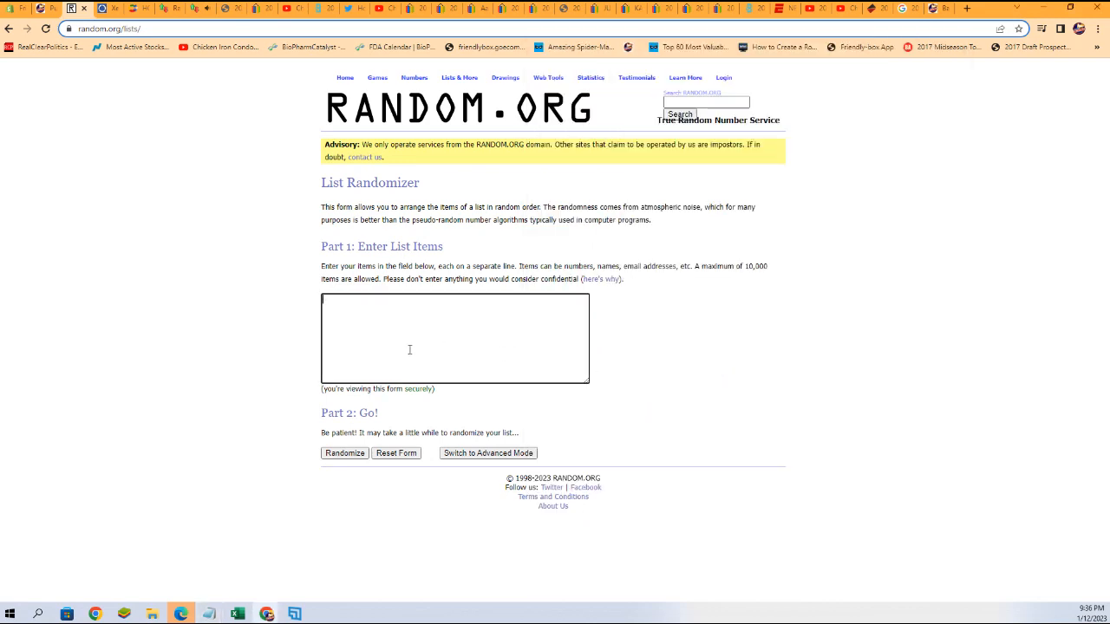
Paste the 72 wrestler names into the randomizer and shuffle them five times
{"action": "type", "text": "The Miz"}
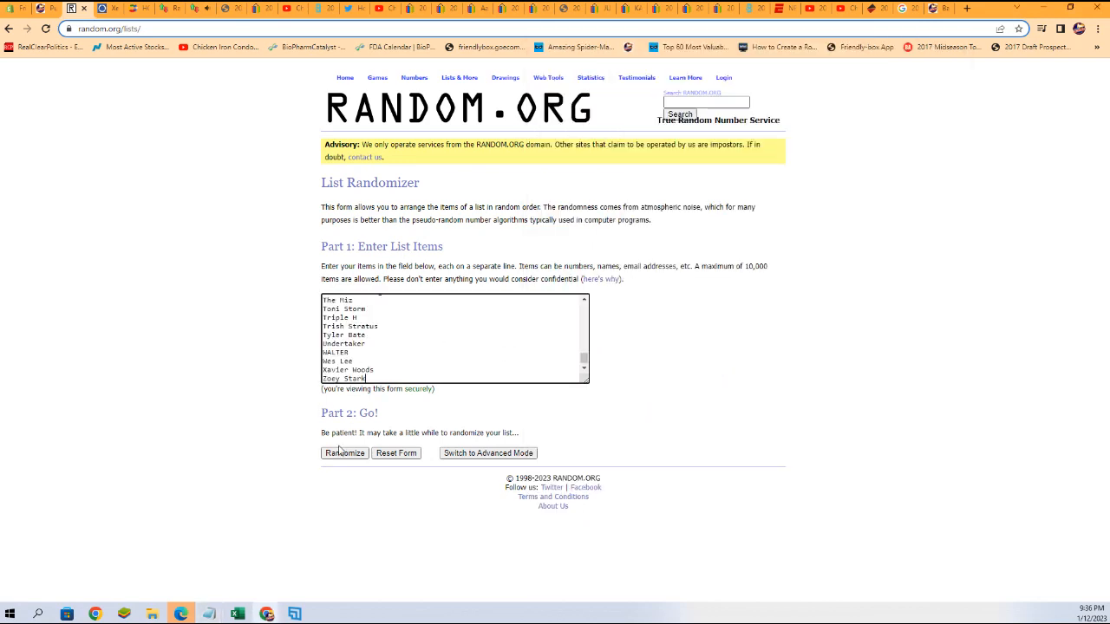
{"action": "left_click", "coordinate": [343, 452]}
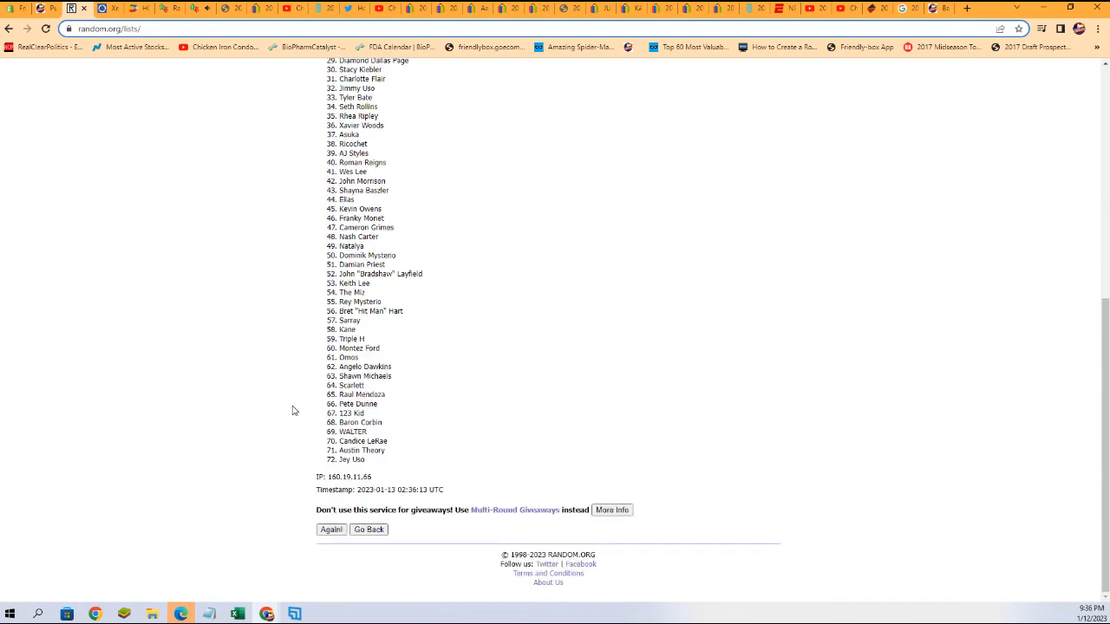
{"action": "left_click", "coordinate": [331, 530]}
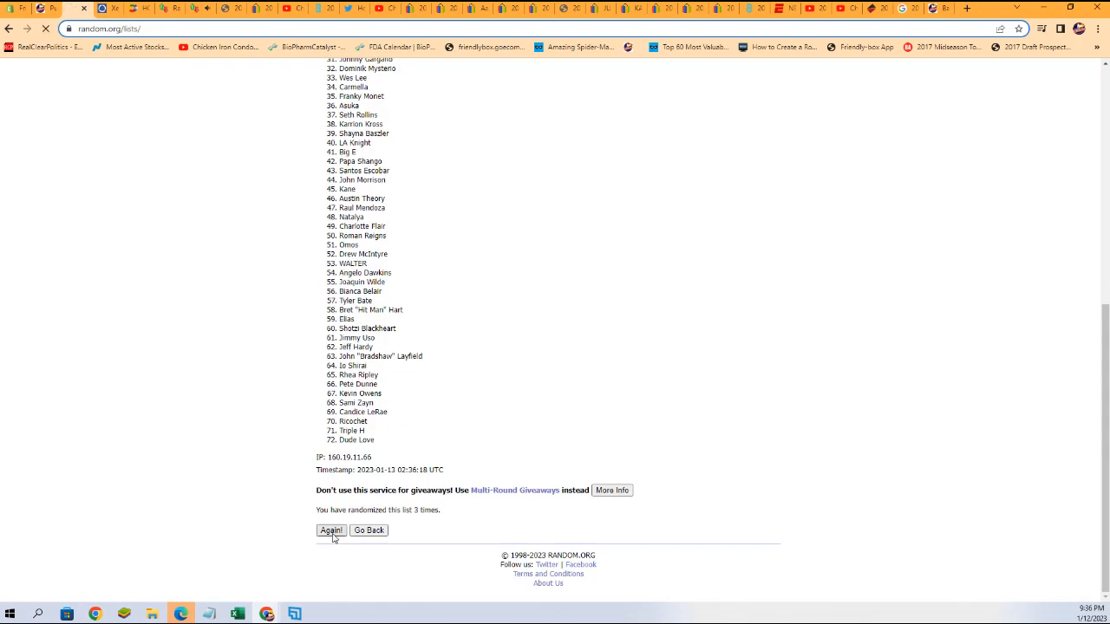
{"action": "left_click", "coordinate": [331, 530]}
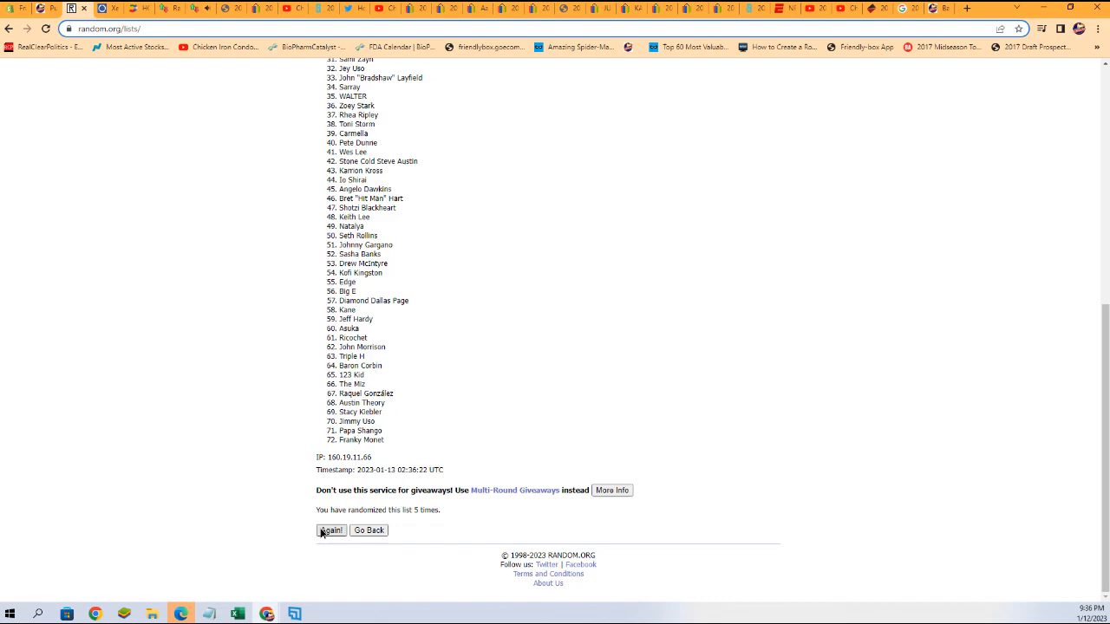
{"action": "left_click", "coordinate": [331, 530]}
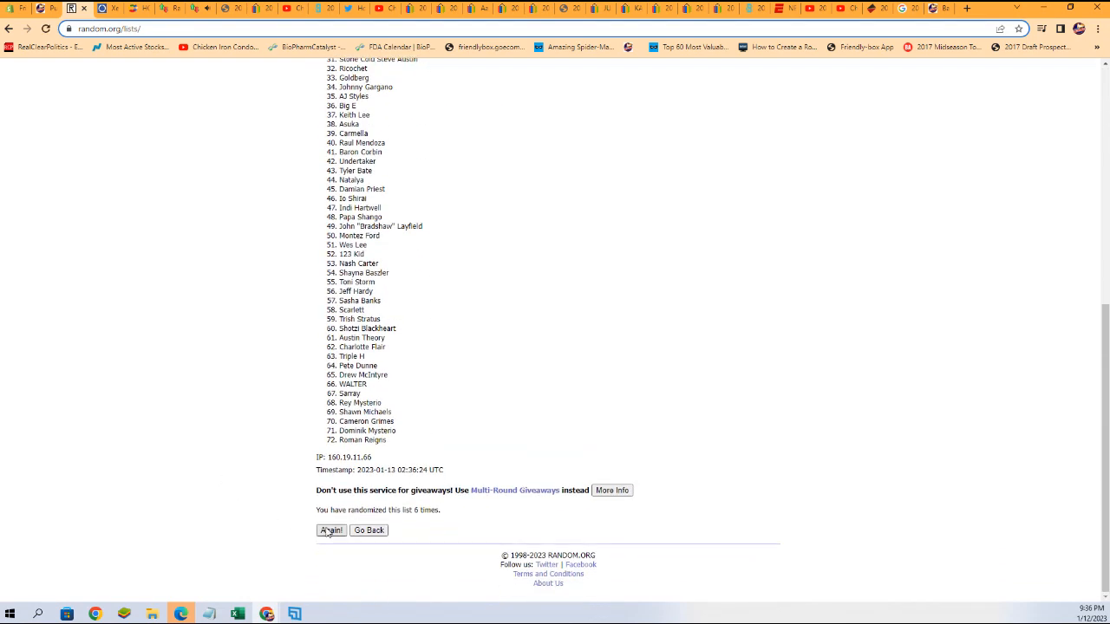
{"action": "left_click", "coordinate": [331, 529]}
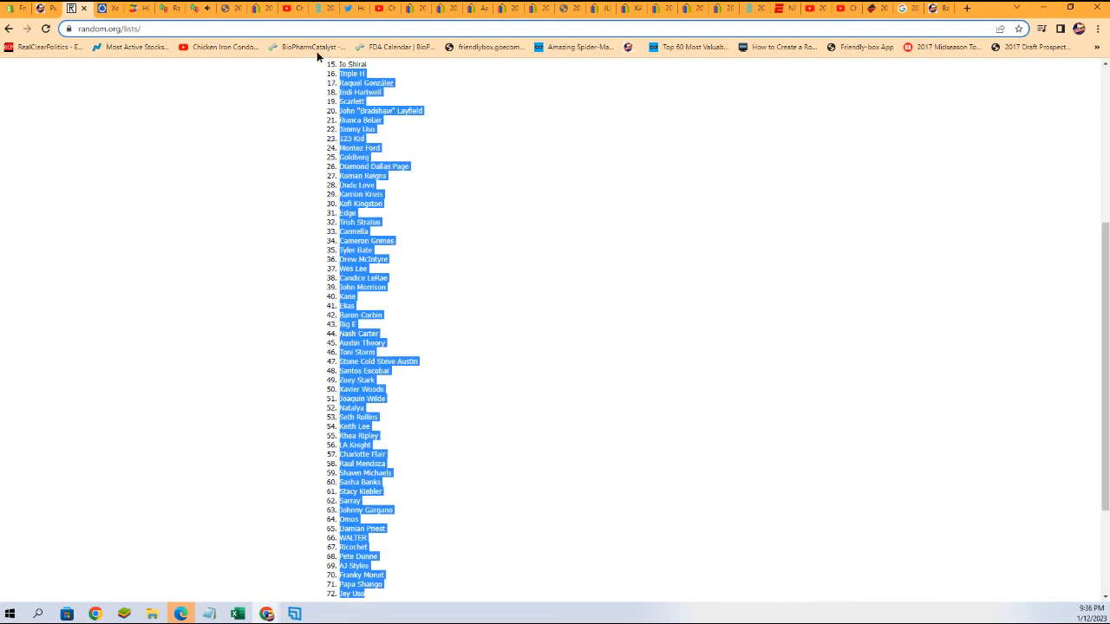
Copy the shuffled wrestler order and Paste Special it into cell B2 as Text
{"action": "right_click", "coordinate": [355, 185]}
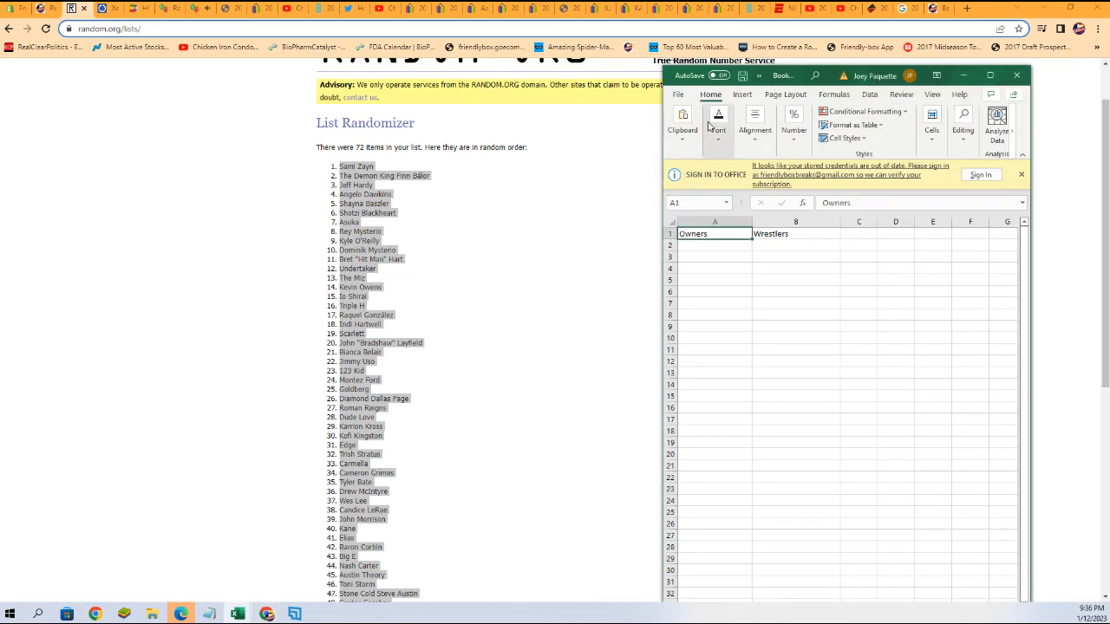
{"action": "right_click", "coordinate": [789, 245]}
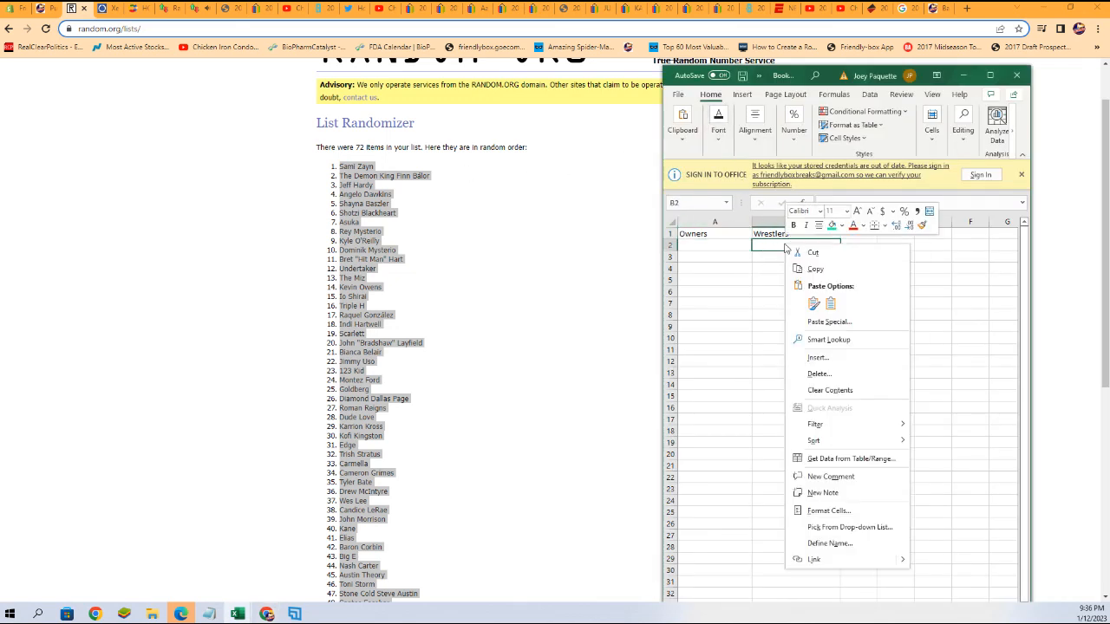
{"action": "left_click", "coordinate": [829, 322]}
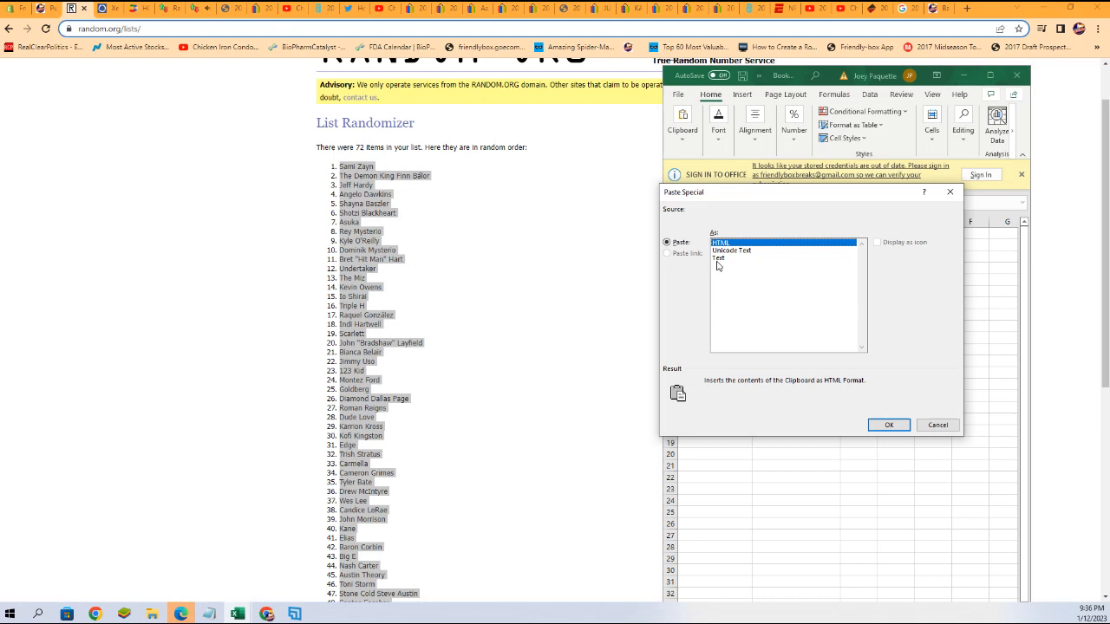
{"action": "left_click", "coordinate": [888, 425]}
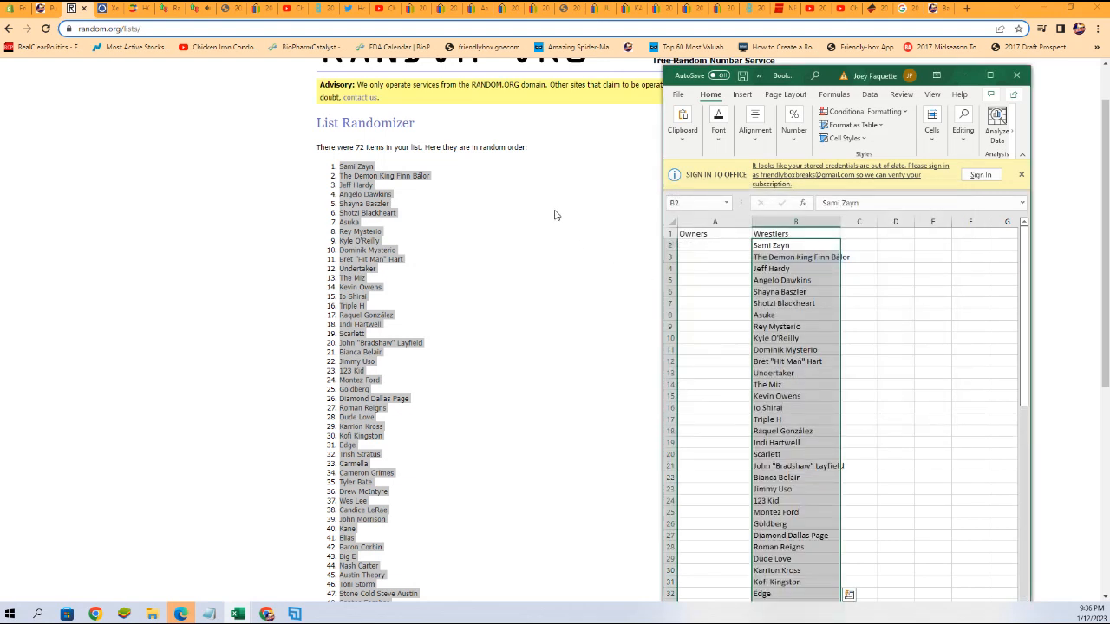
{"action": "left_click", "coordinate": [796, 233]}
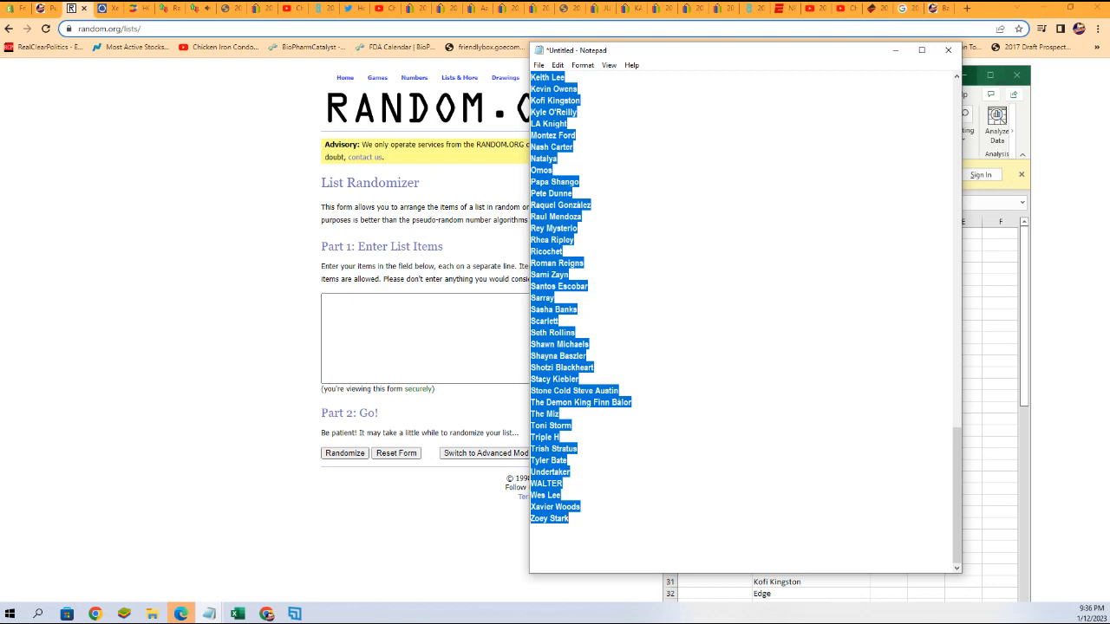
{"action": "mouse_move", "coordinate": [781, 322]}
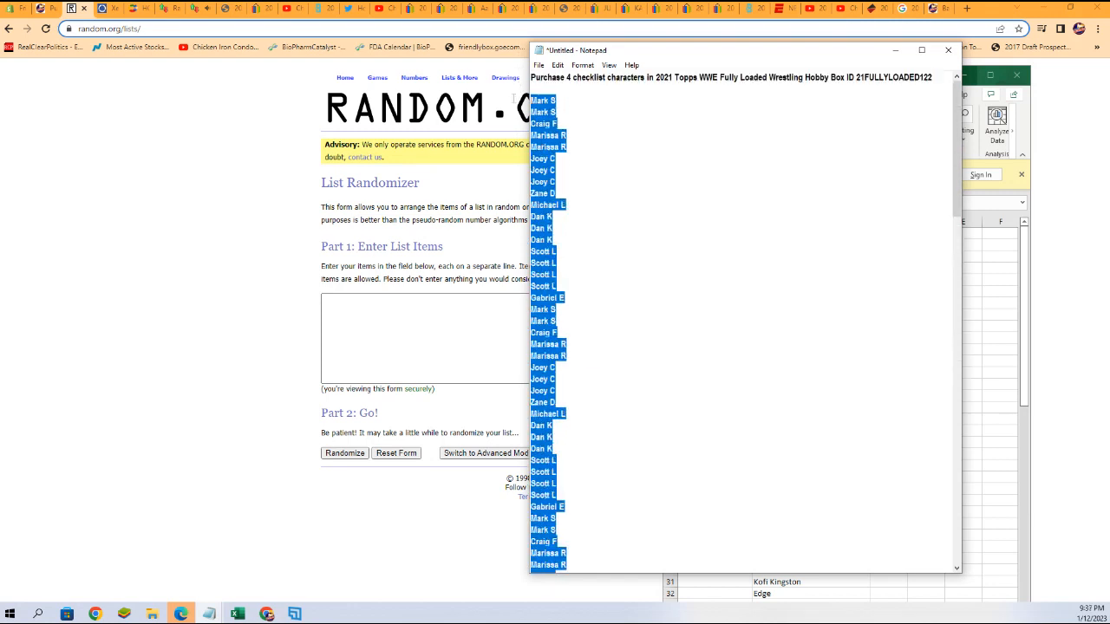
{"action": "right_click", "coordinate": [555, 152]}
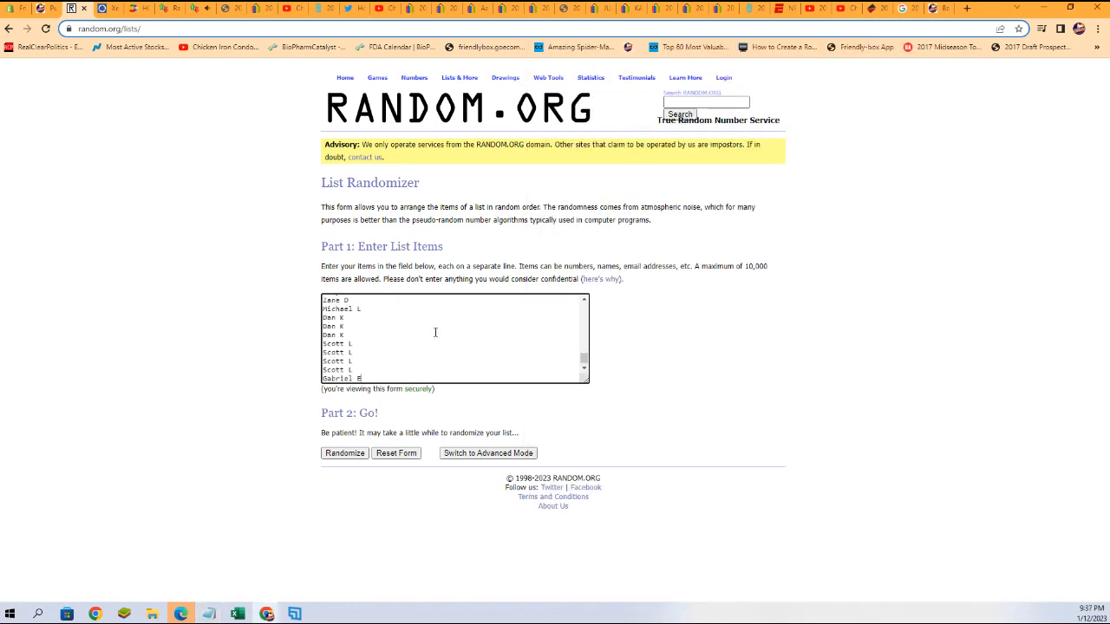
Shuffle the 72 owner names seven times and copy the final random order
{"action": "left_click", "coordinate": [344, 453]}
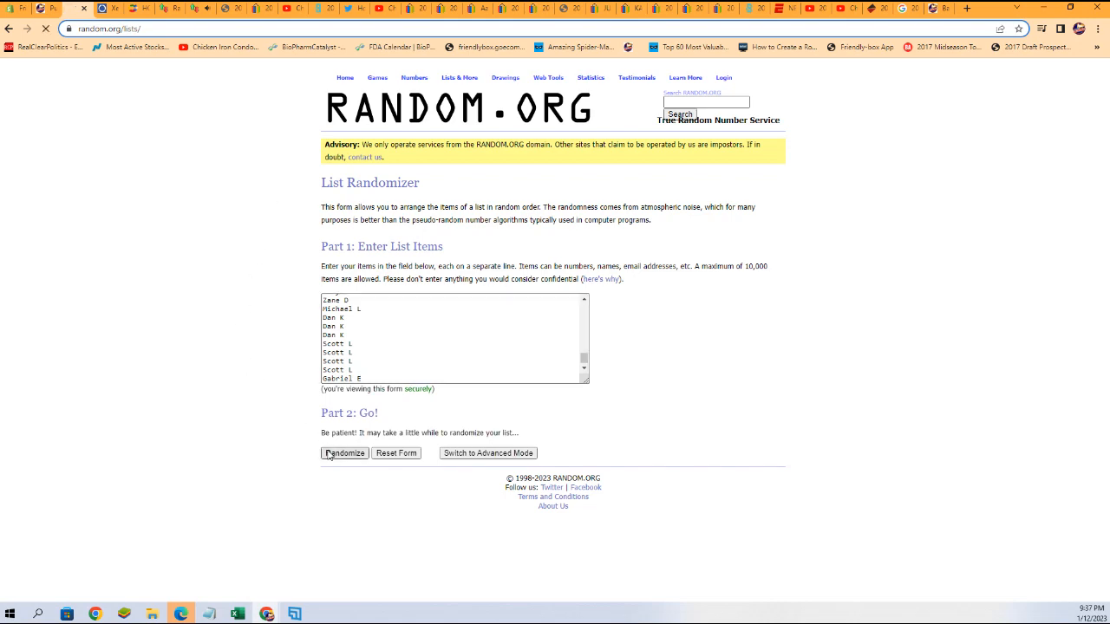
{"action": "left_click", "coordinate": [344, 453]}
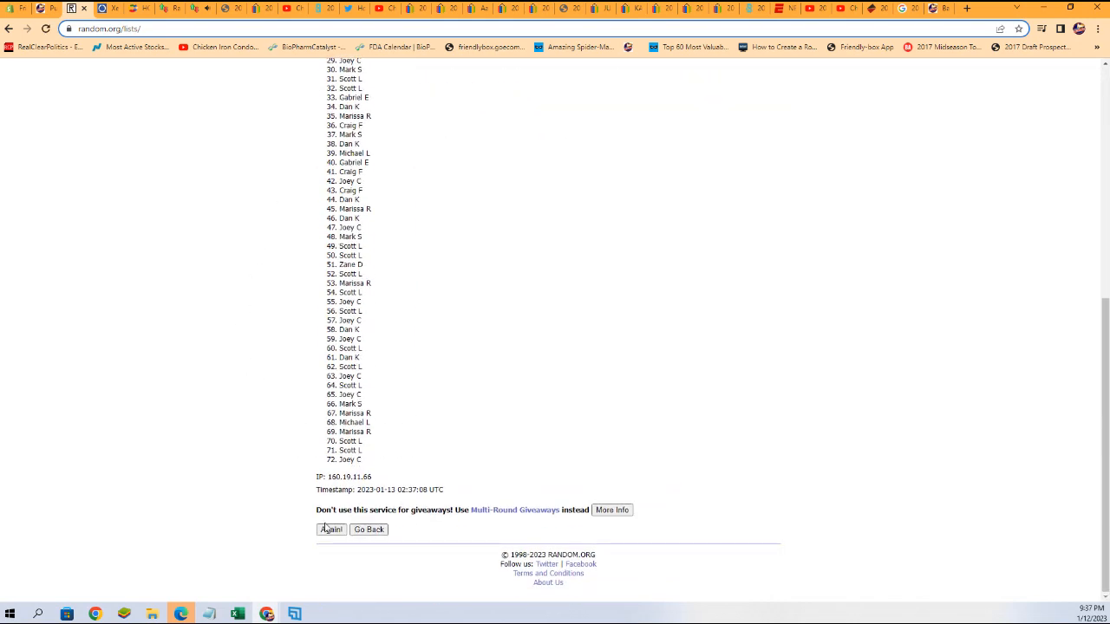
{"action": "left_click", "coordinate": [331, 530]}
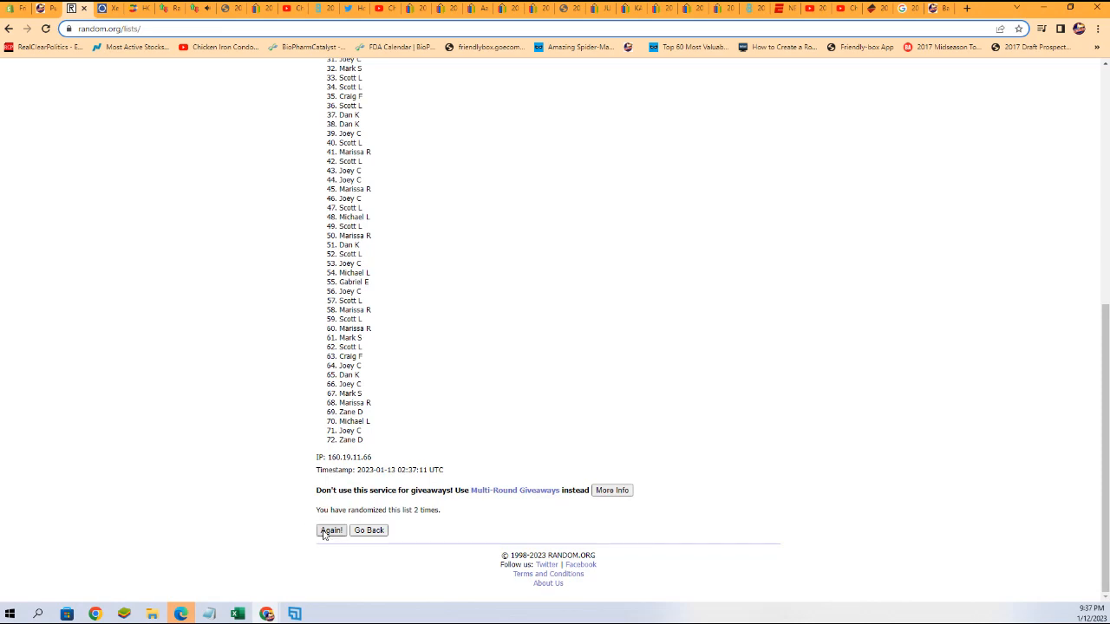
{"action": "left_click", "coordinate": [331, 529]}
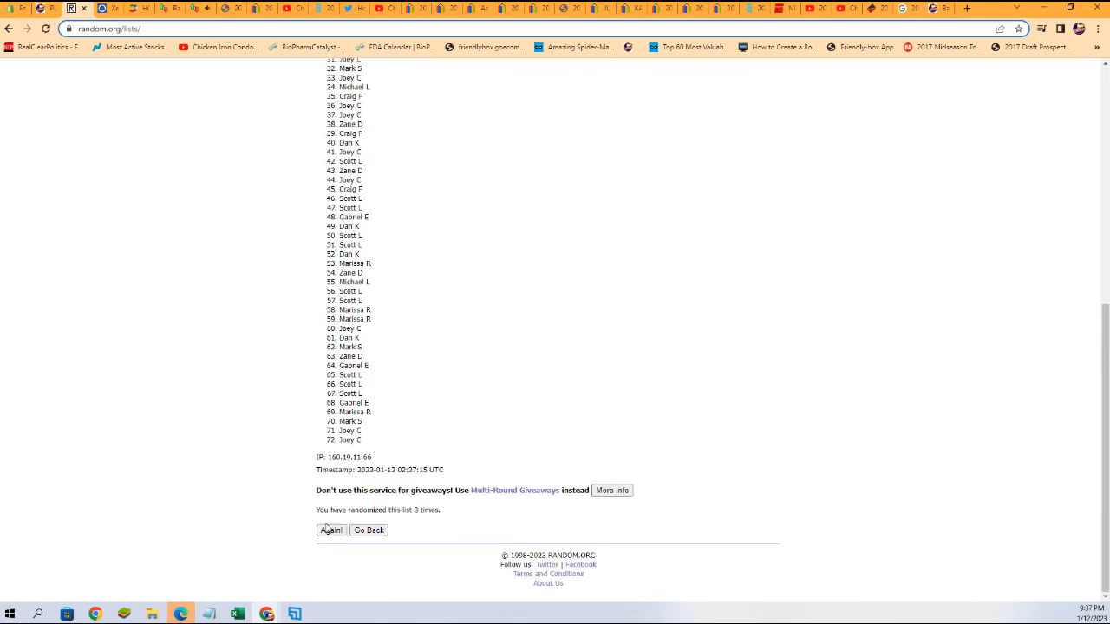
{"action": "left_click", "coordinate": [331, 530]}
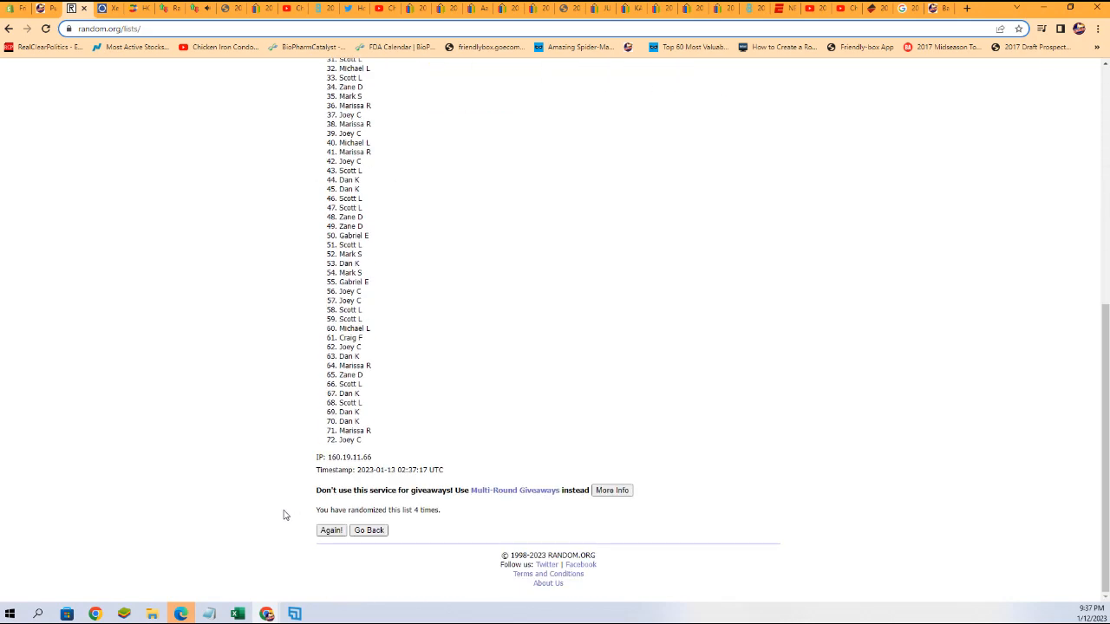
{"action": "left_click", "coordinate": [330, 530]}
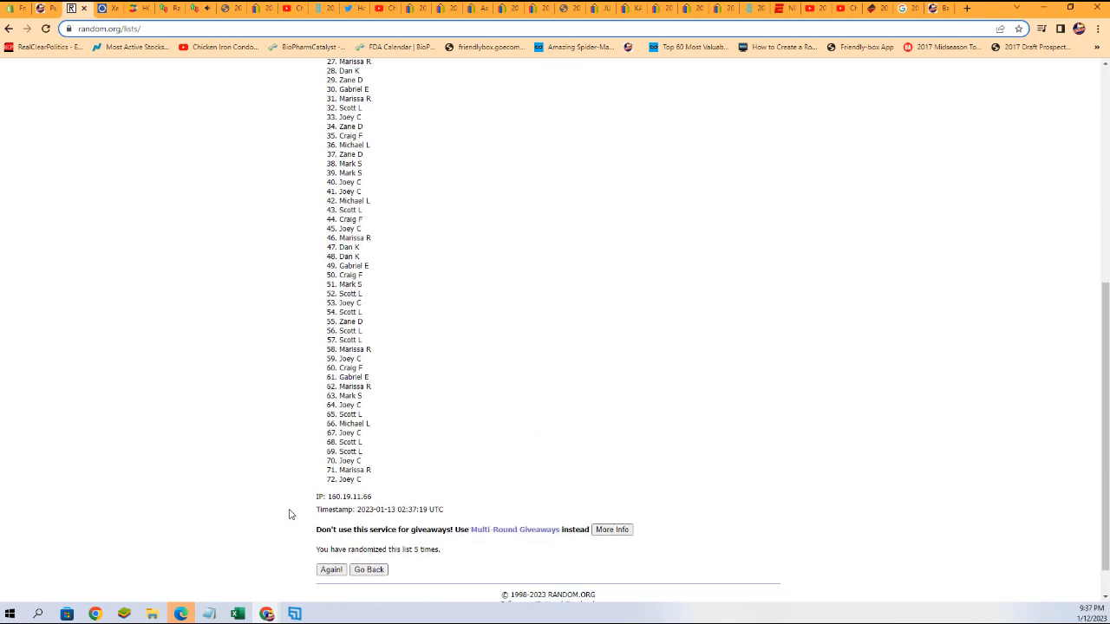
{"action": "left_click", "coordinate": [331, 570]}
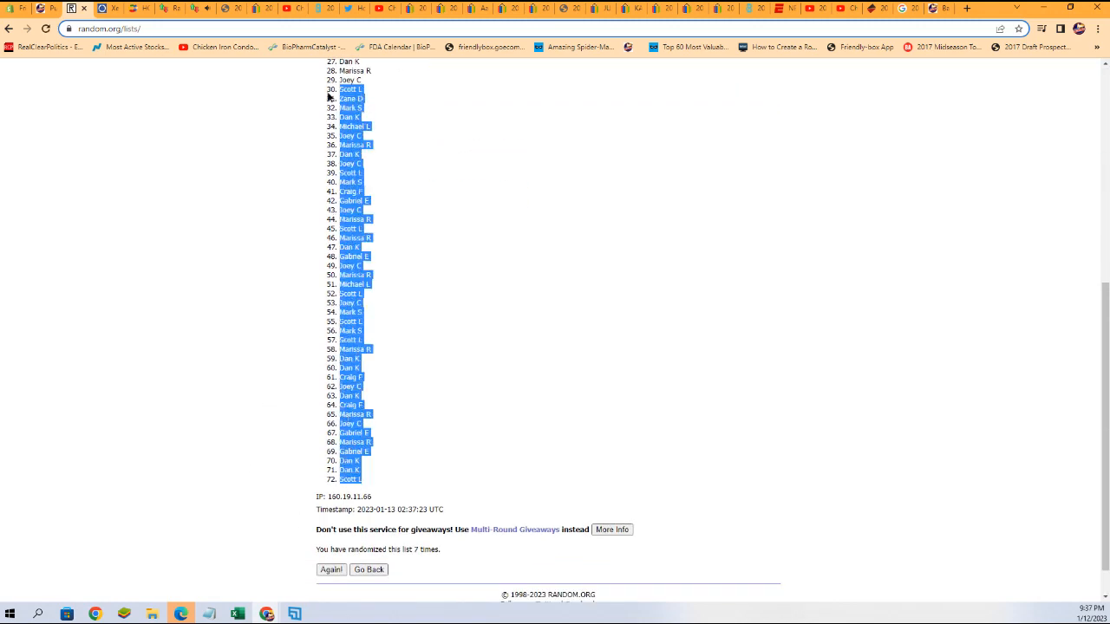
{"action": "right_click", "coordinate": [351, 260]}
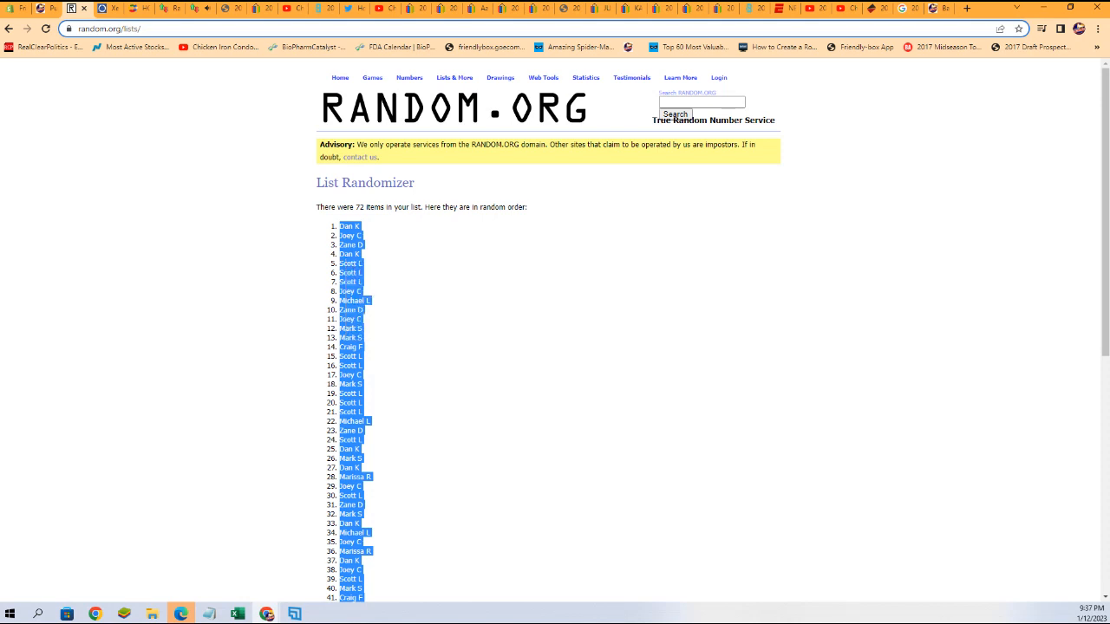
Back in Excel, Paste Special the owner order into cell A2 as Text
{"action": "left_click", "coordinate": [237, 613]}
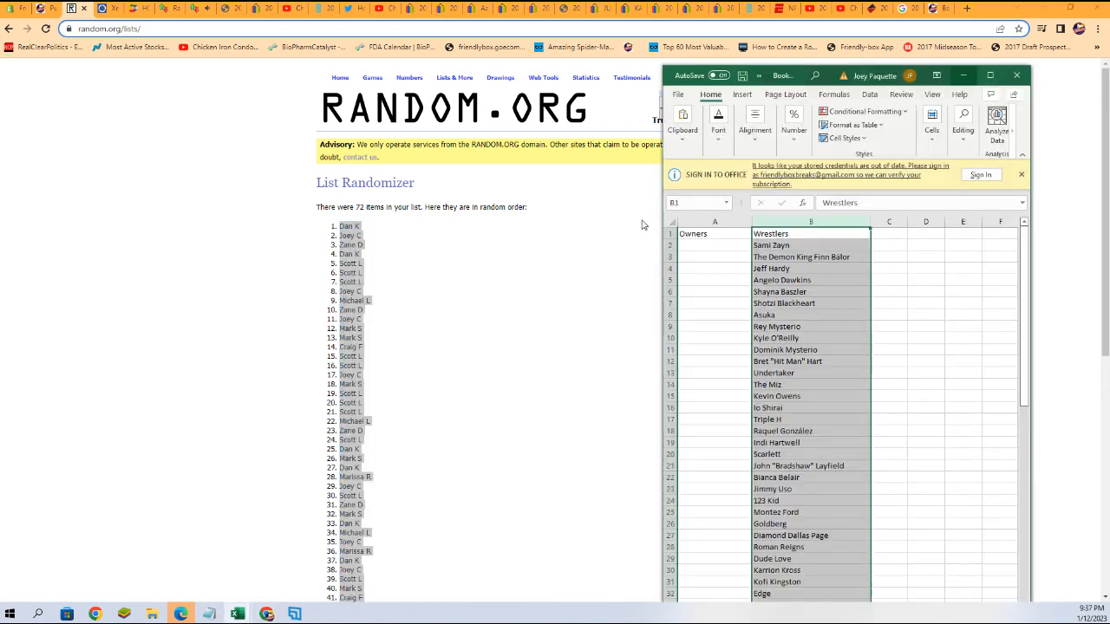
{"action": "right_click", "coordinate": [690, 244]}
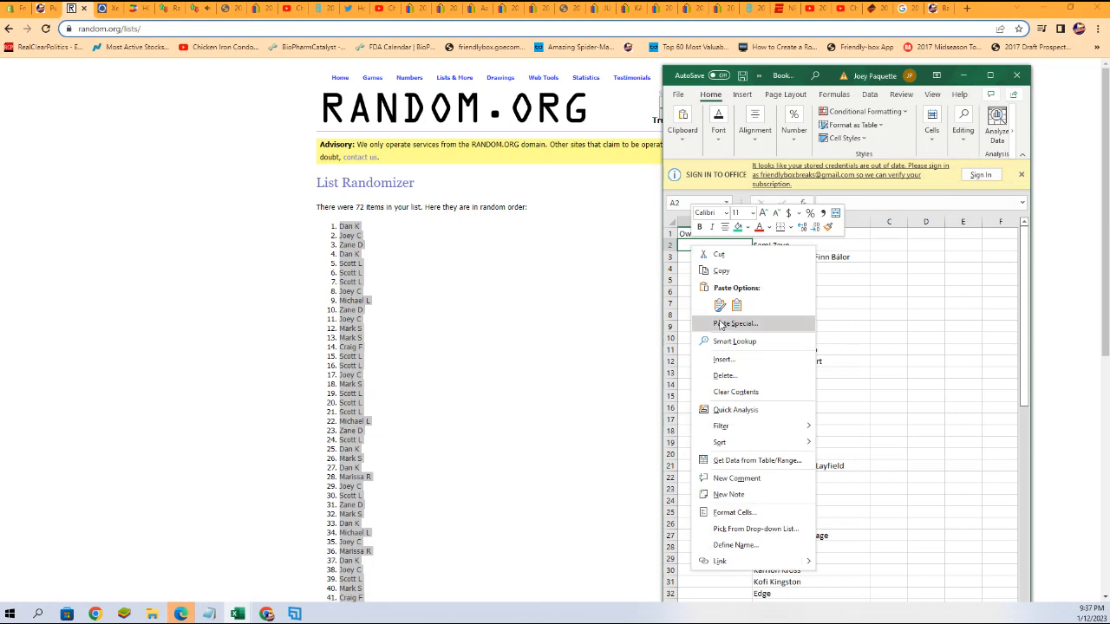
{"action": "left_click", "coordinate": [735, 323]}
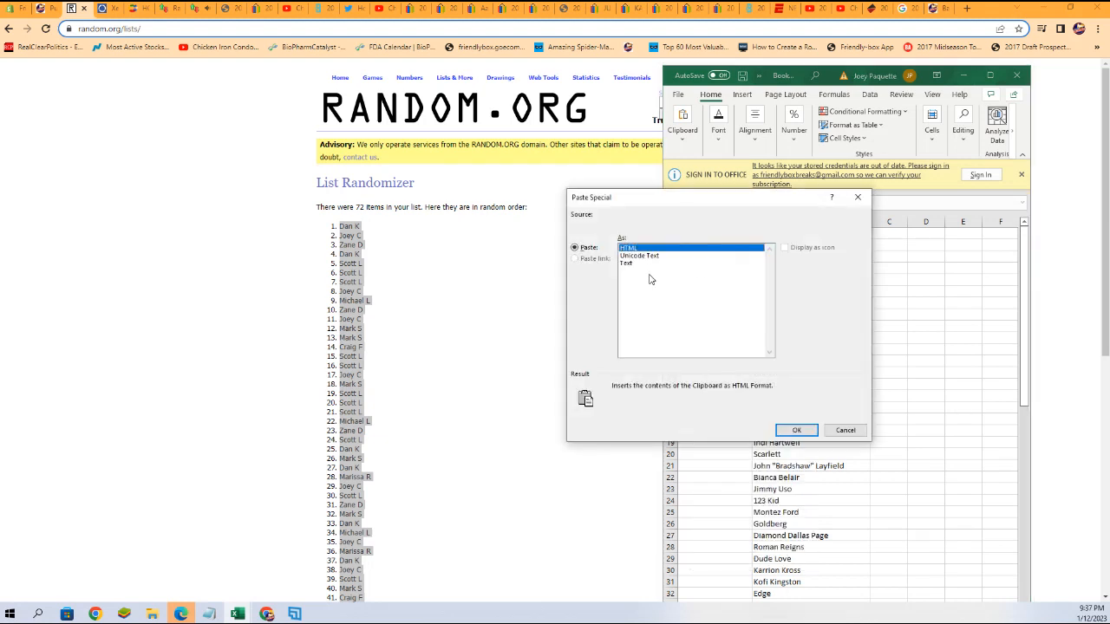
{"action": "left_click", "coordinate": [795, 430]}
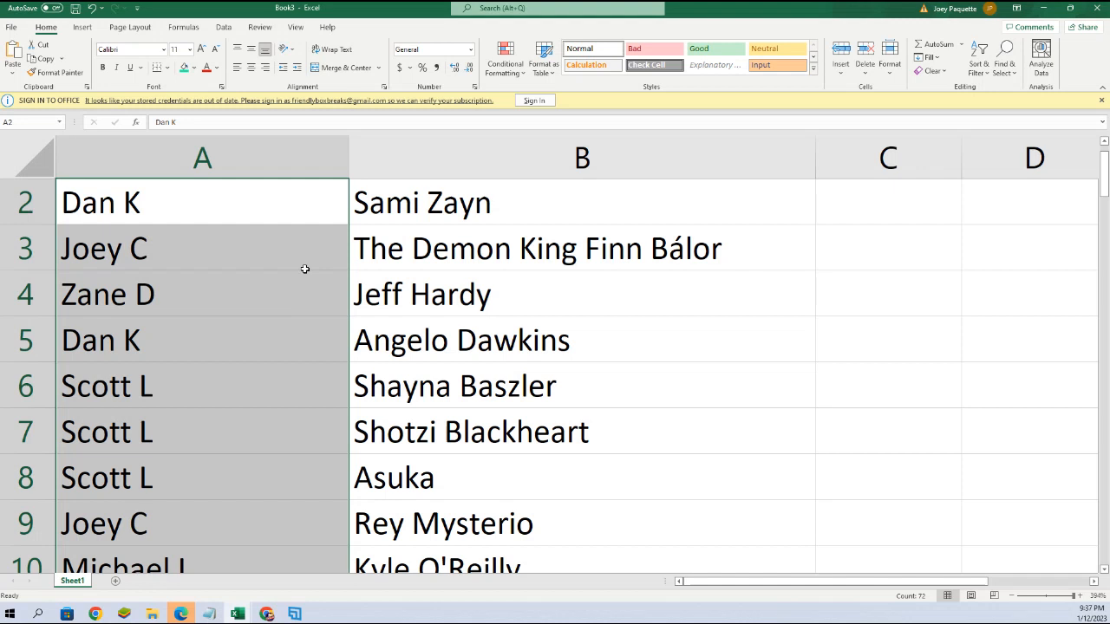
{"action": "left_click", "coordinate": [104, 248]}
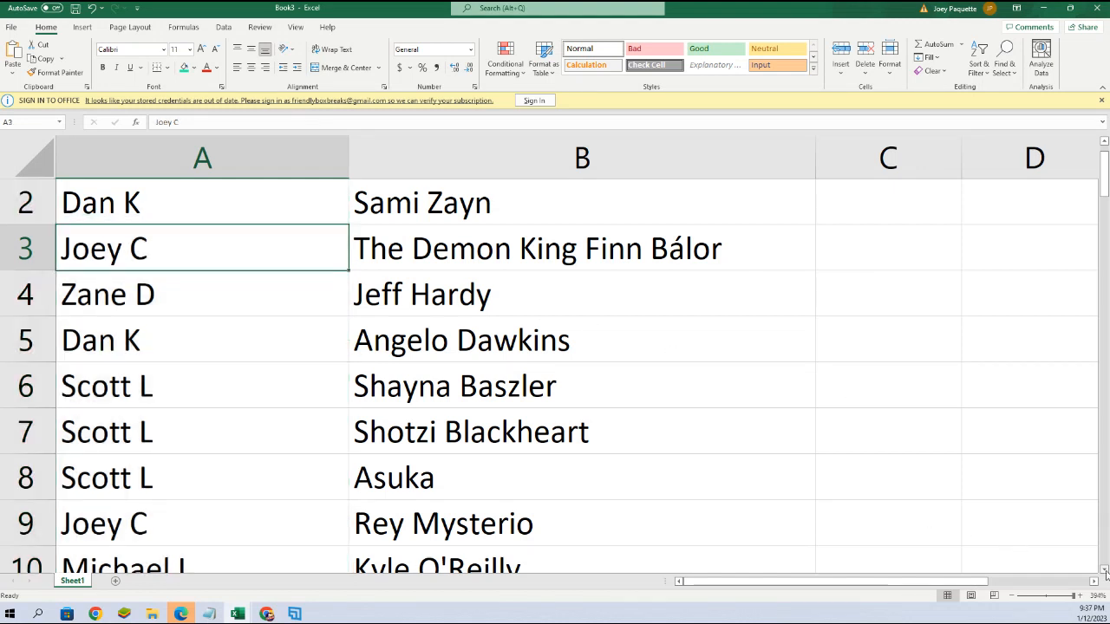
{"action": "scroll", "scroll_direction": "down", "scroll_amount": 3}
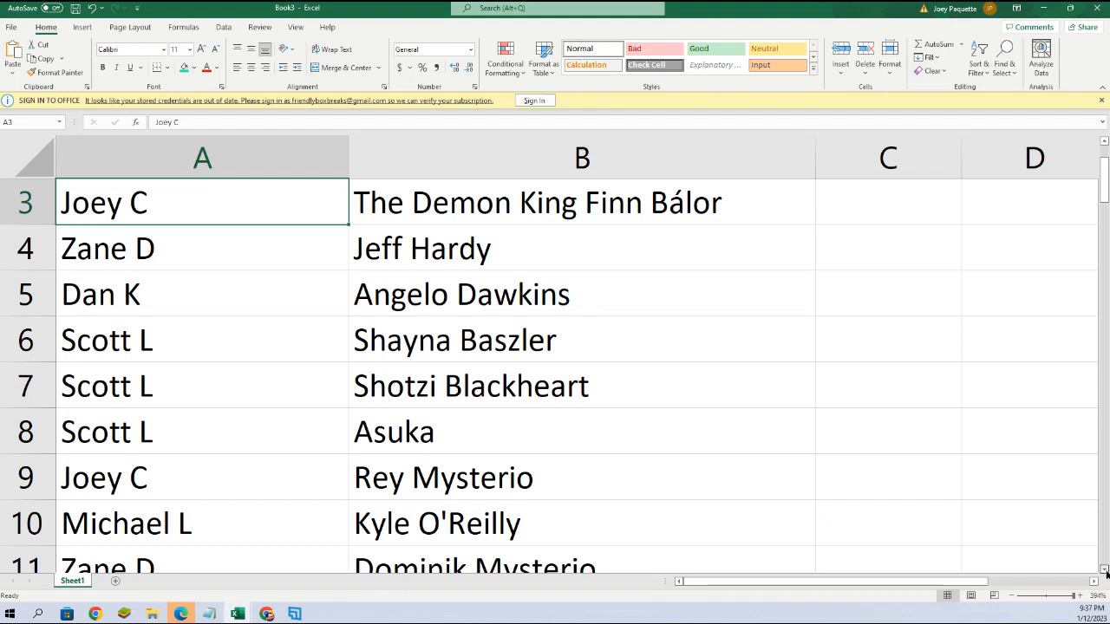
{"action": "scroll", "scroll_direction": "down", "scroll_amount": 3}
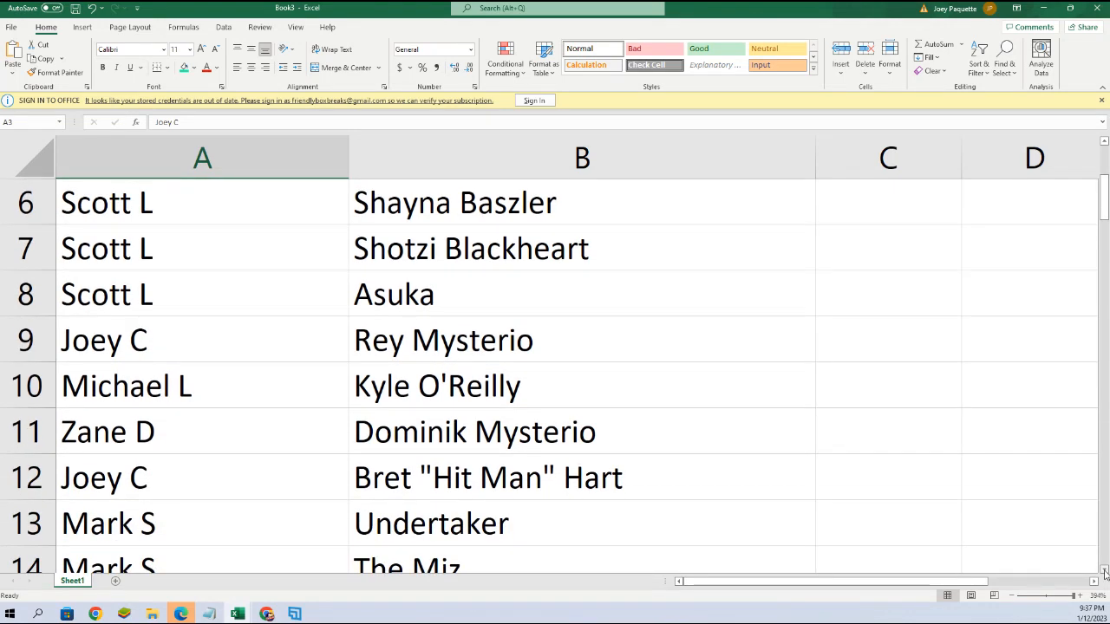
{"action": "scroll", "scroll_direction": "down", "scroll_amount": 3}
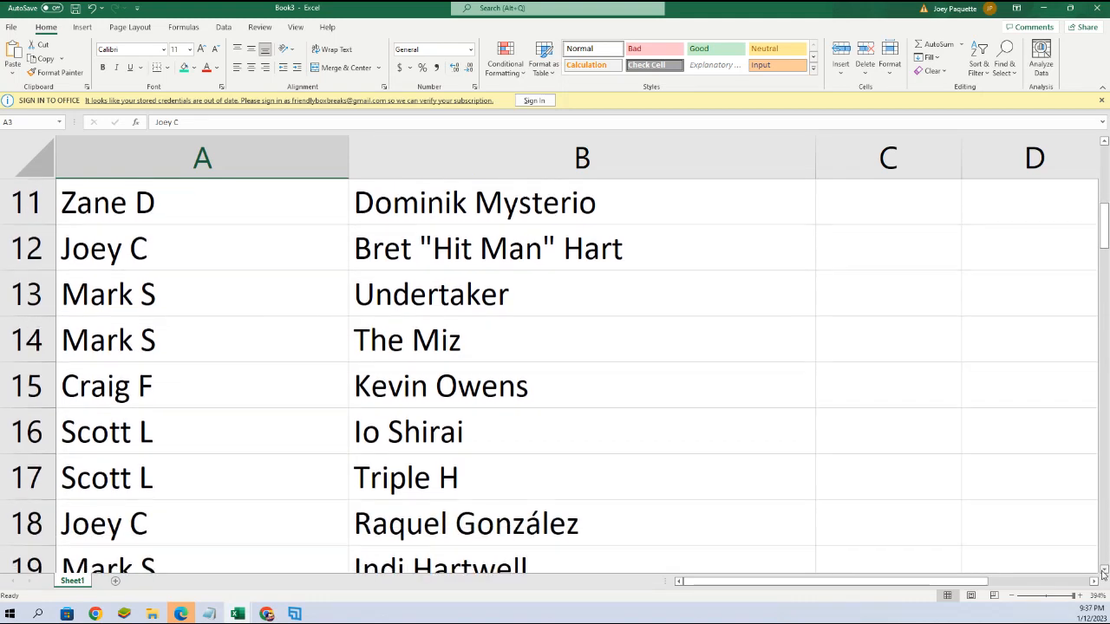
{"action": "scroll", "scroll_direction": "down", "scroll_amount": 3}
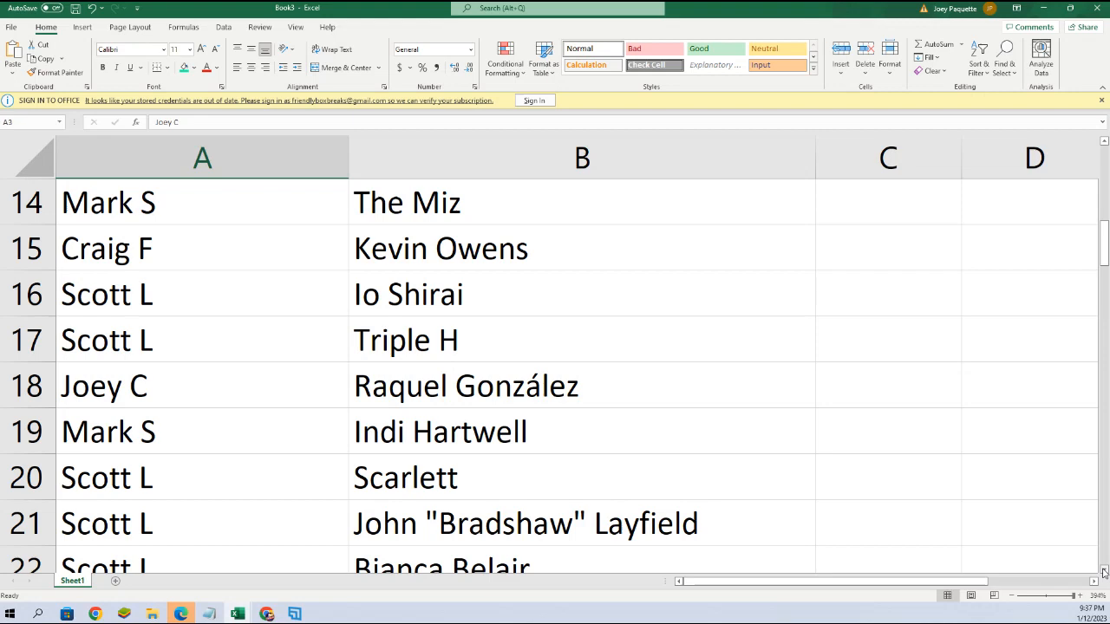
{"action": "scroll", "scroll_direction": "down", "scroll_amount": 3}
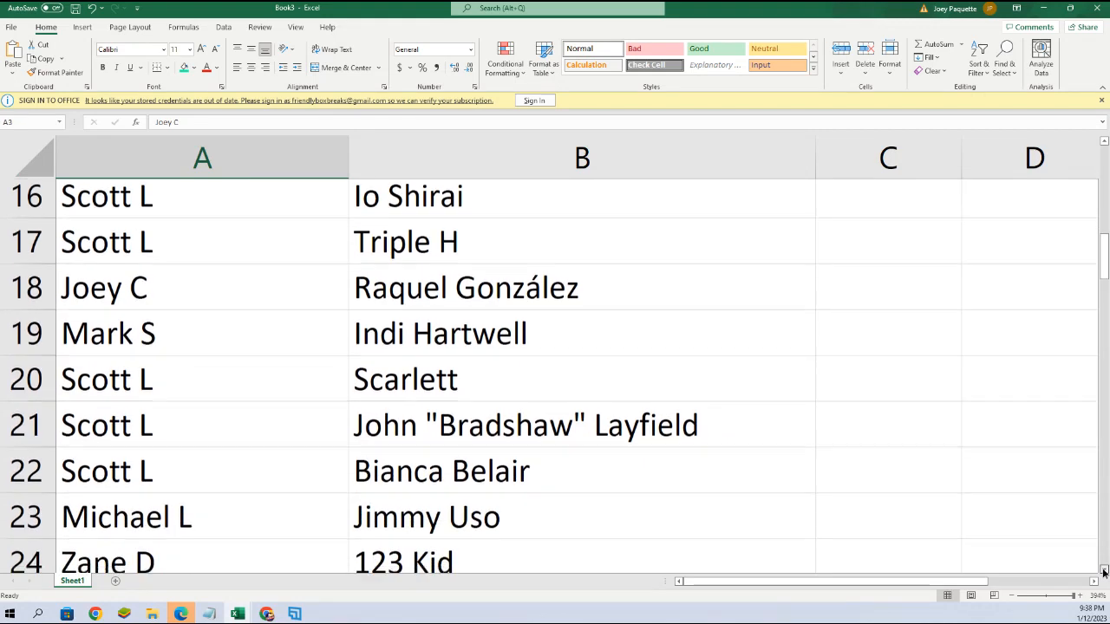
{"action": "scroll", "scroll_direction": "down", "scroll_amount": 3}
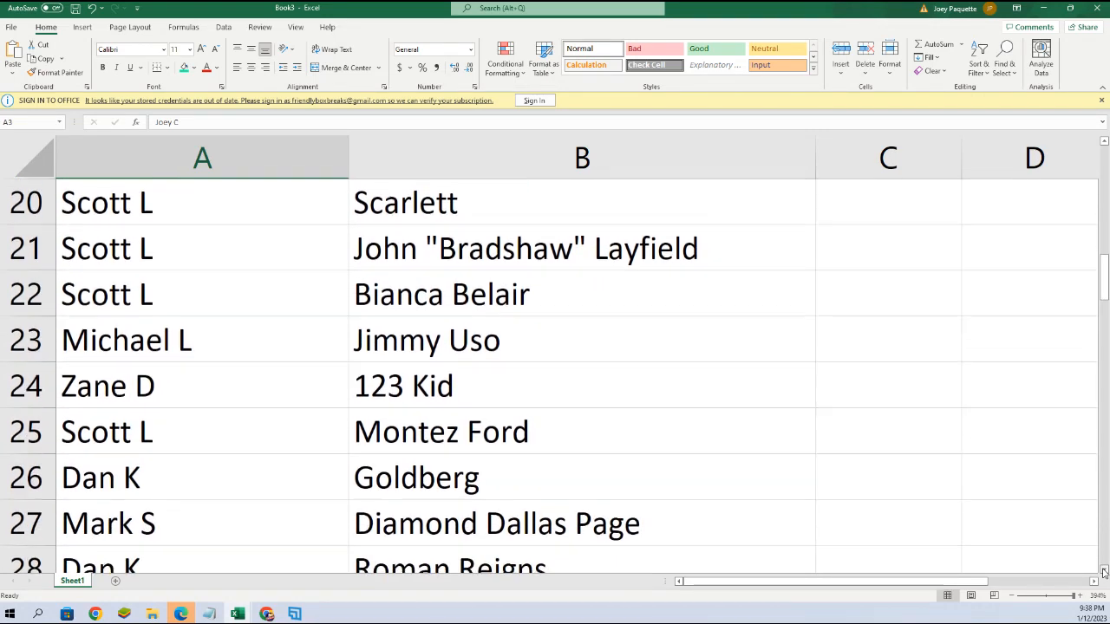
{"action": "scroll", "scroll_direction": "down", "scroll_amount": 3}
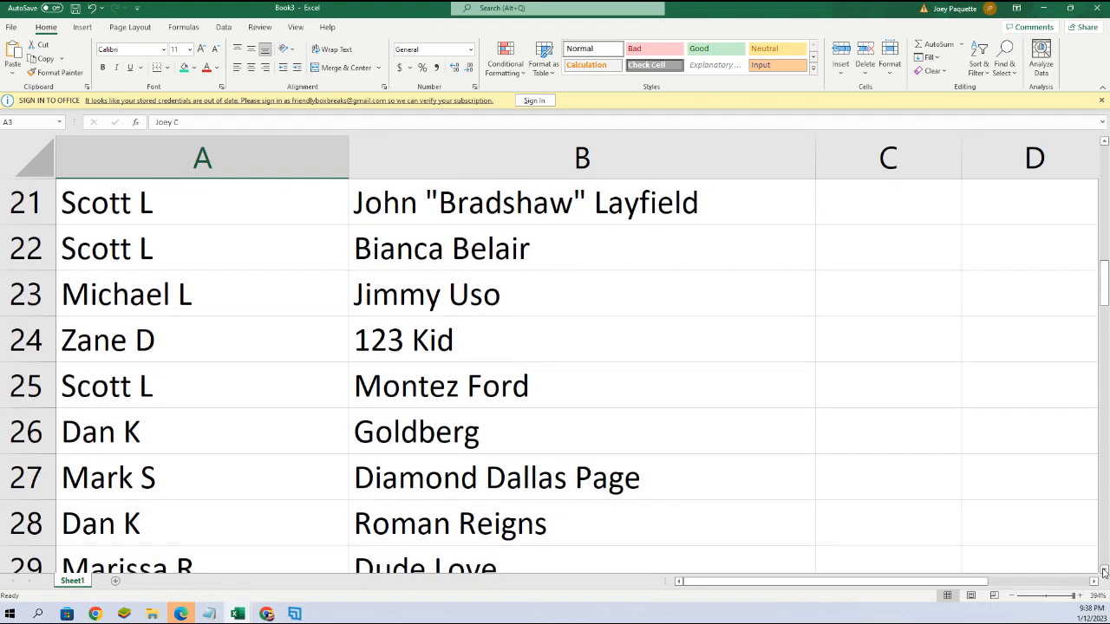
{"action": "scroll", "scroll_direction": "down", "scroll_amount": 3}
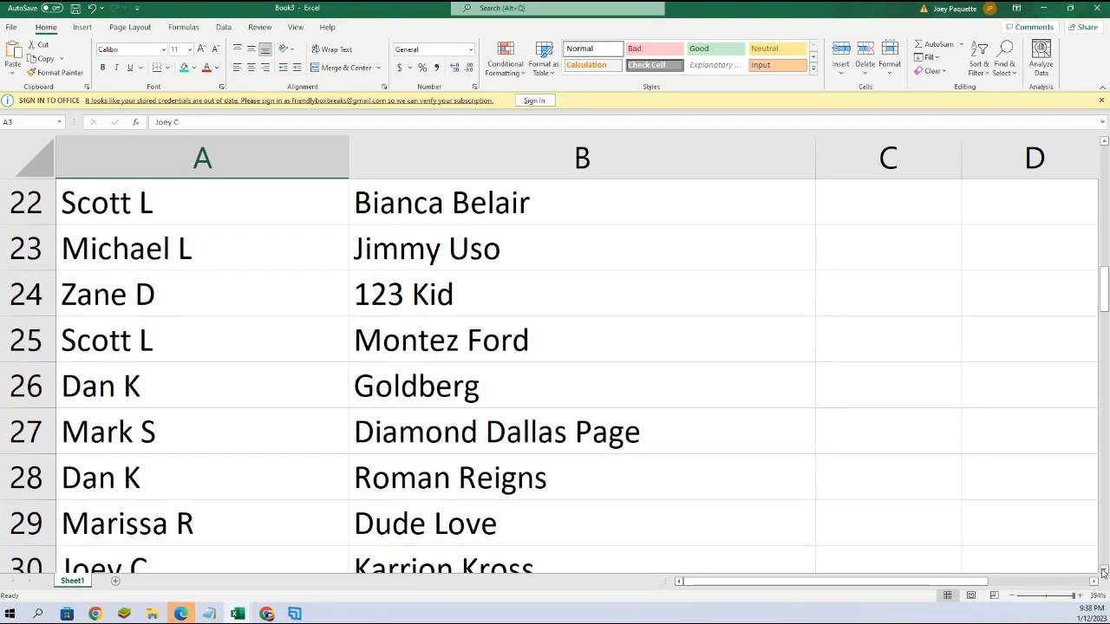
{"action": "scroll", "scroll_direction": "down", "scroll_amount": 3}
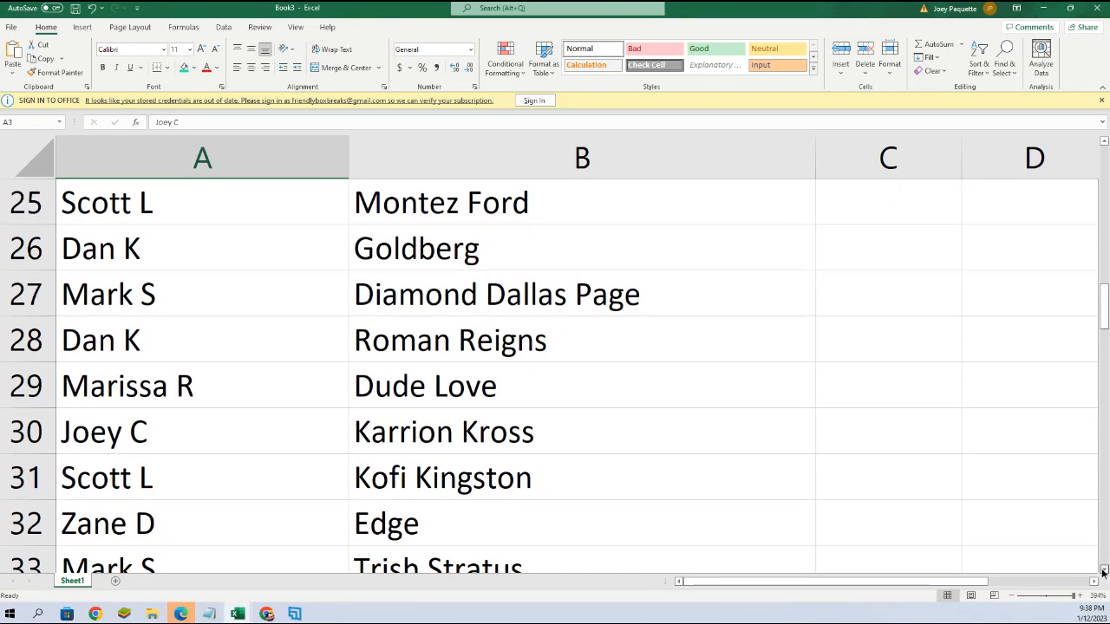
{"action": "scroll", "scroll_direction": "down", "scroll_amount": 3}
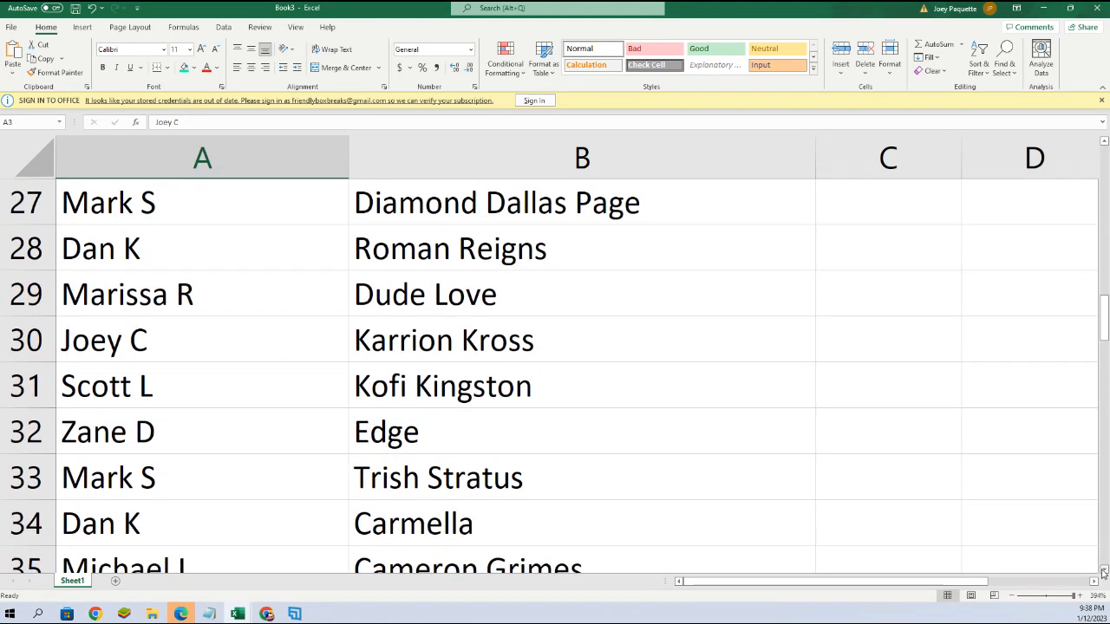
{"action": "scroll", "scroll_direction": "down", "scroll_amount": 3}
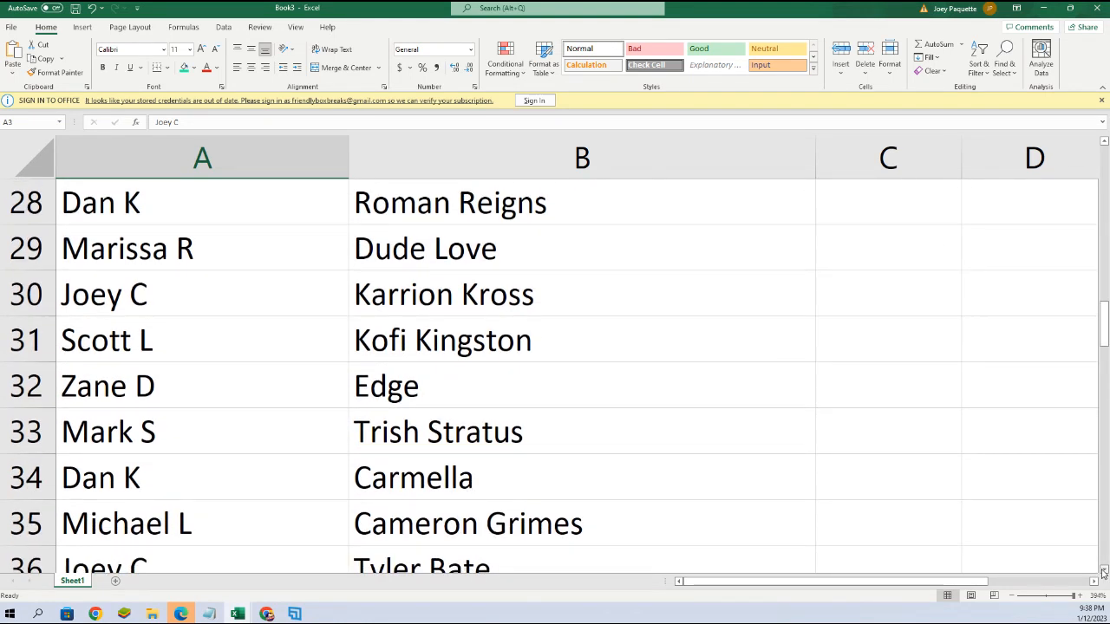
{"action": "scroll", "scroll_direction": "down", "scroll_amount": 3}
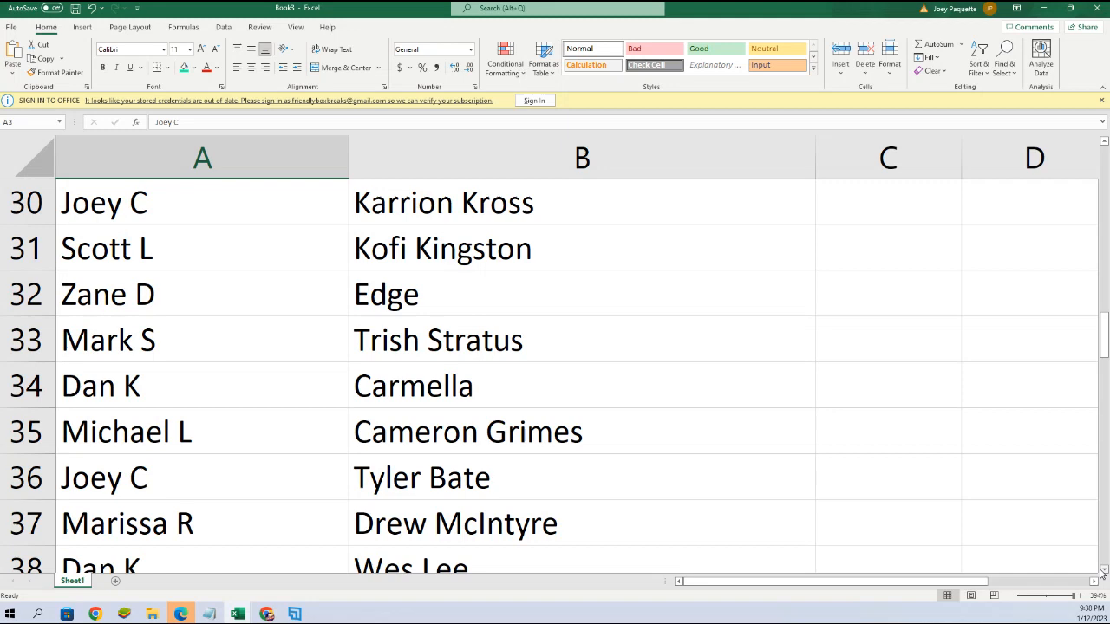
{"action": "scroll", "scroll_direction": "down", "scroll_amount": 3}
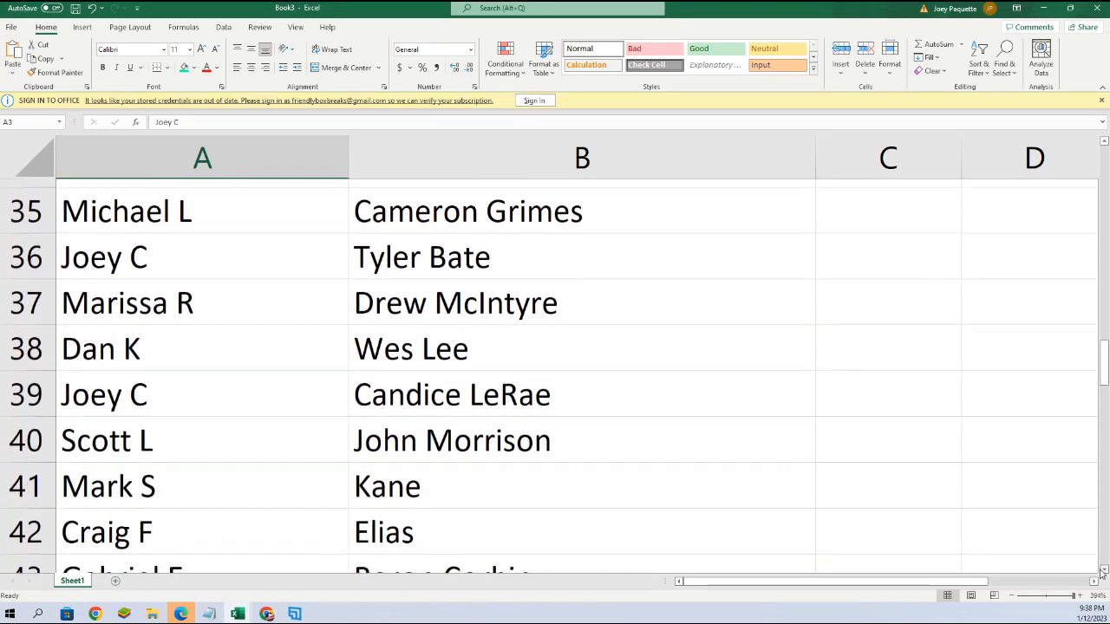
{"action": "scroll", "scroll_direction": "down", "scroll_amount": 3}
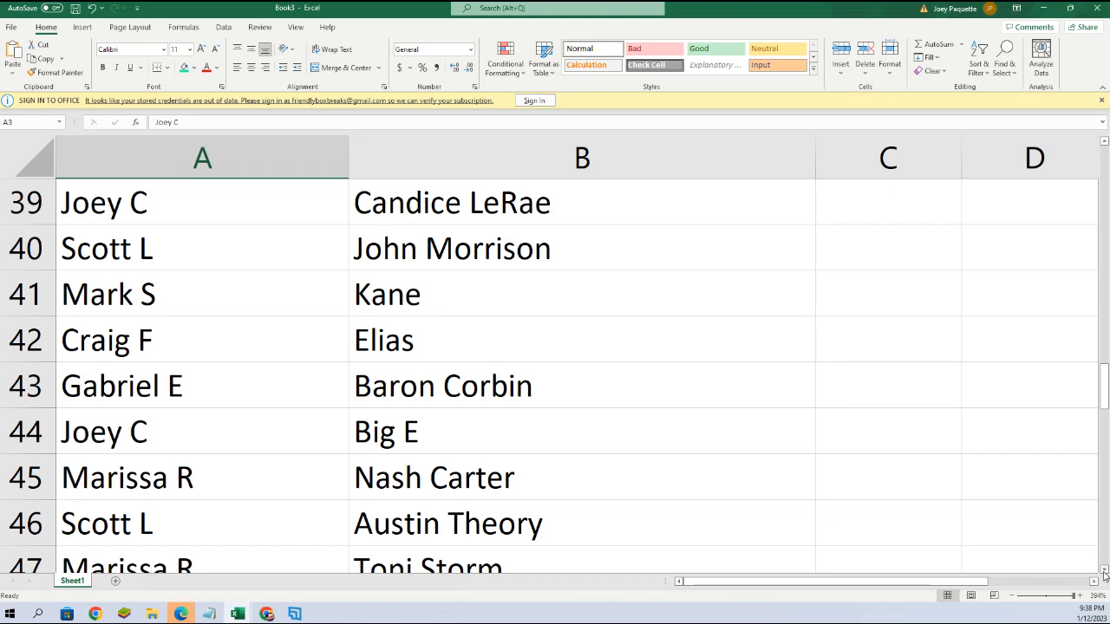
{"action": "scroll", "scroll_direction": "down", "scroll_amount": 3}
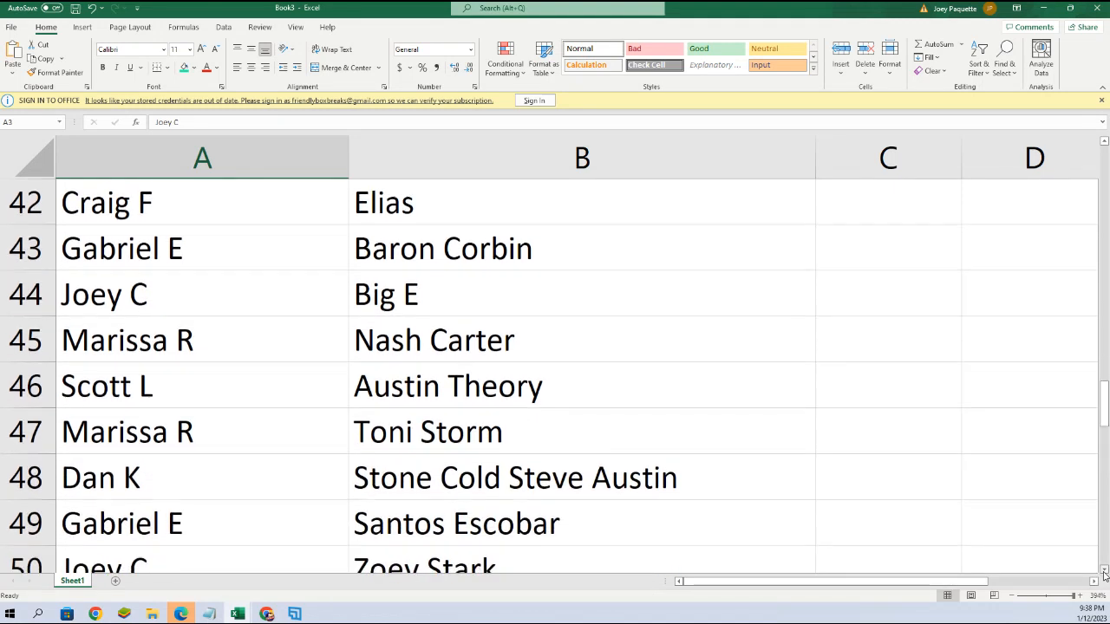
{"action": "scroll", "scroll_direction": "down", "scroll_amount": 3}
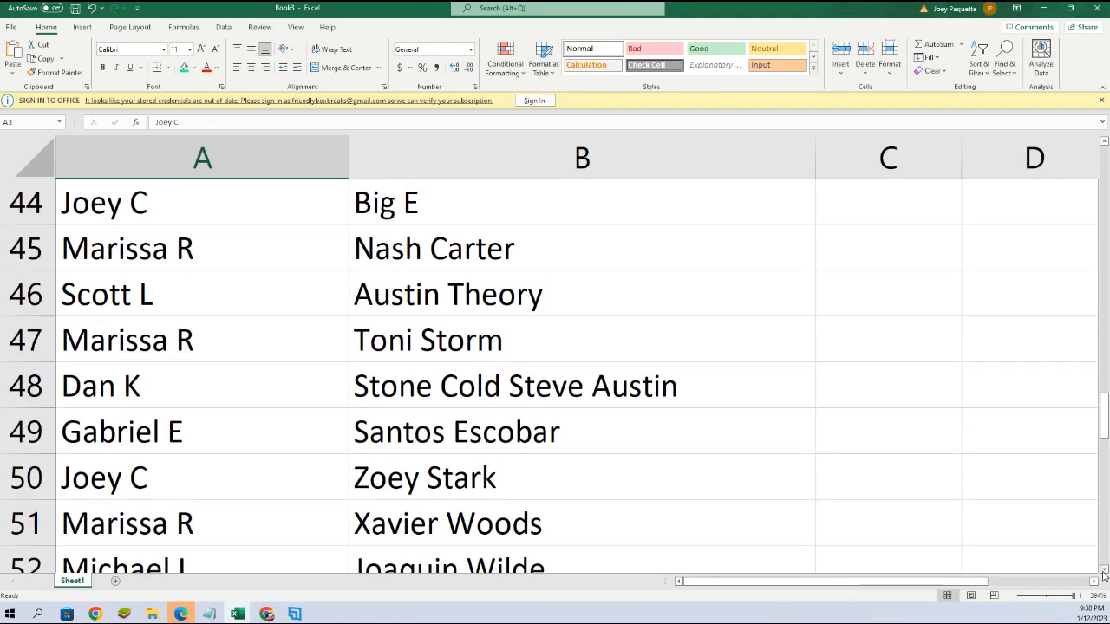
{"action": "scroll", "scroll_direction": "down", "scroll_amount": 3}
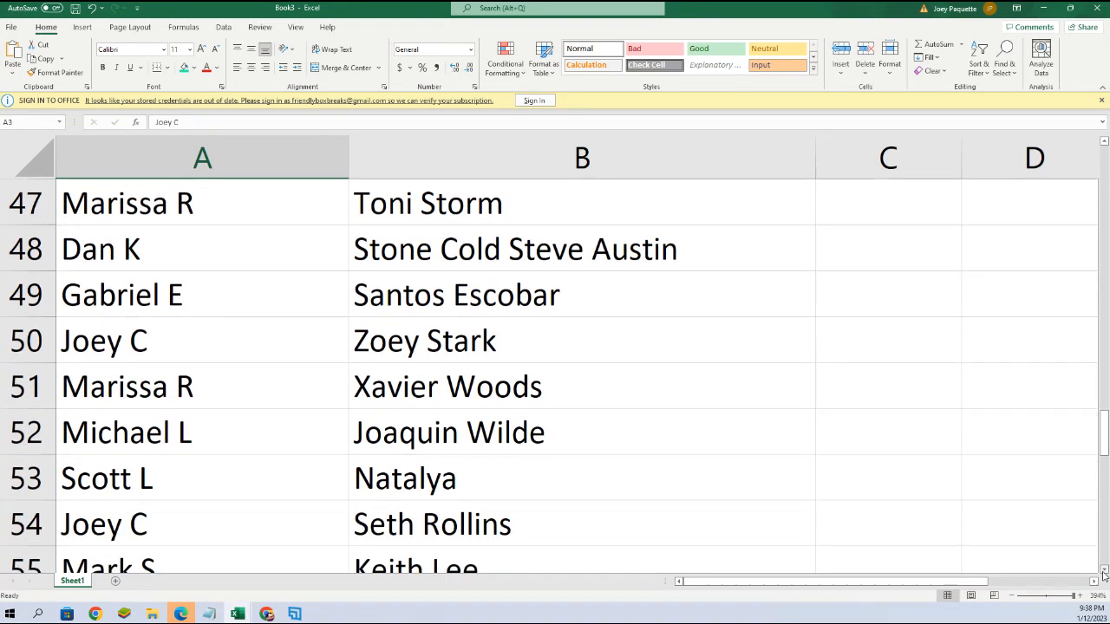
{"action": "scroll", "scroll_direction": "down", "scroll_amount": 3}
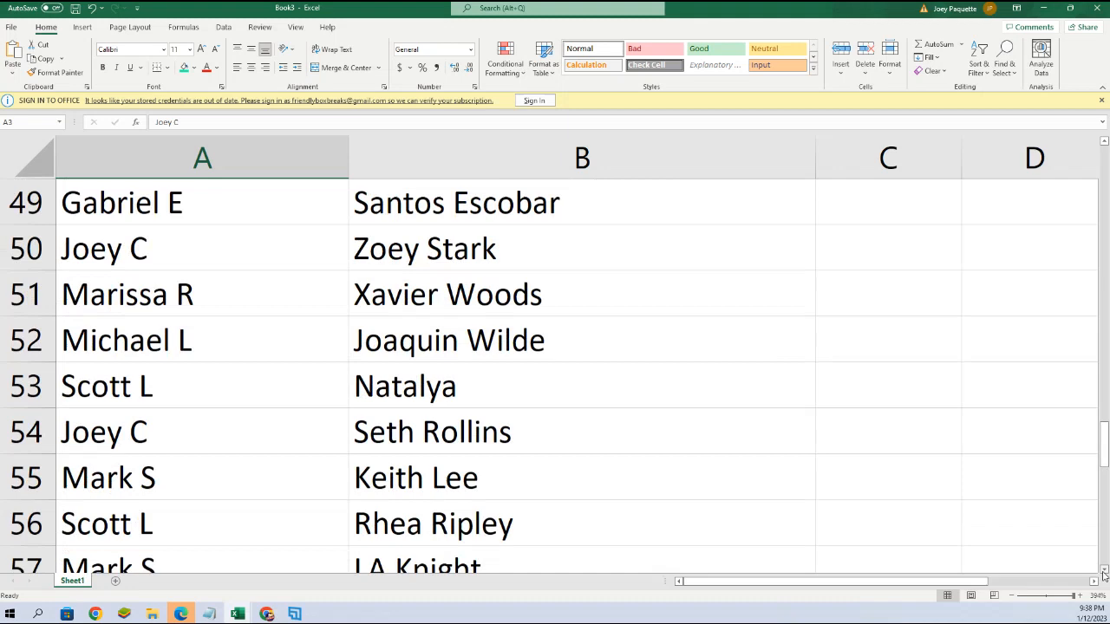
{"action": "scroll", "scroll_direction": "down", "scroll_amount": 3}
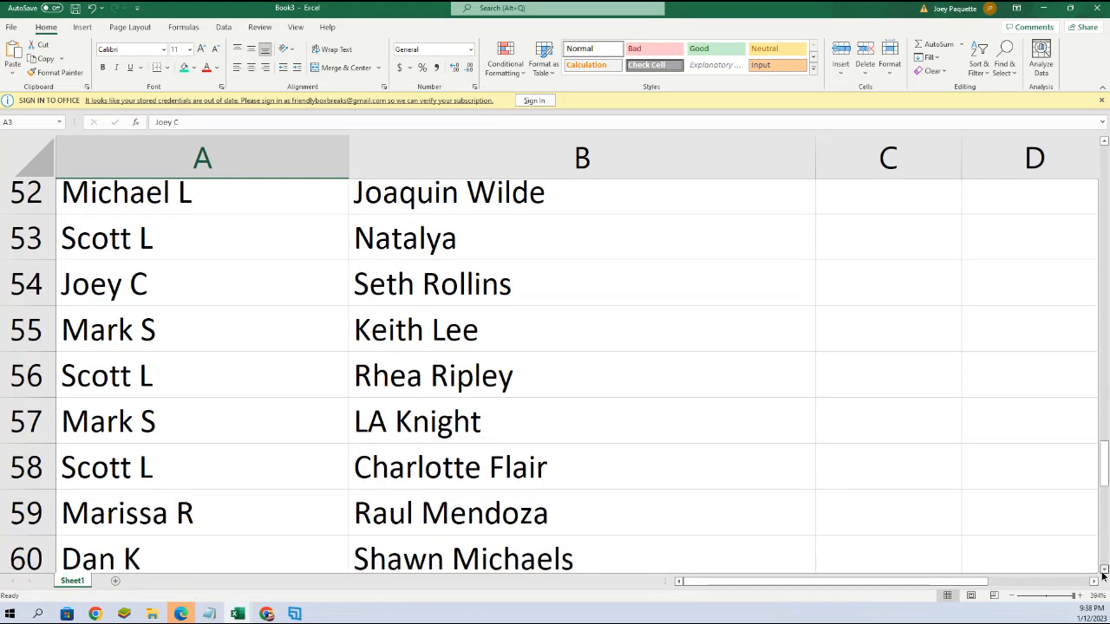
{"action": "scroll", "scroll_direction": "down", "scroll_amount": 3}
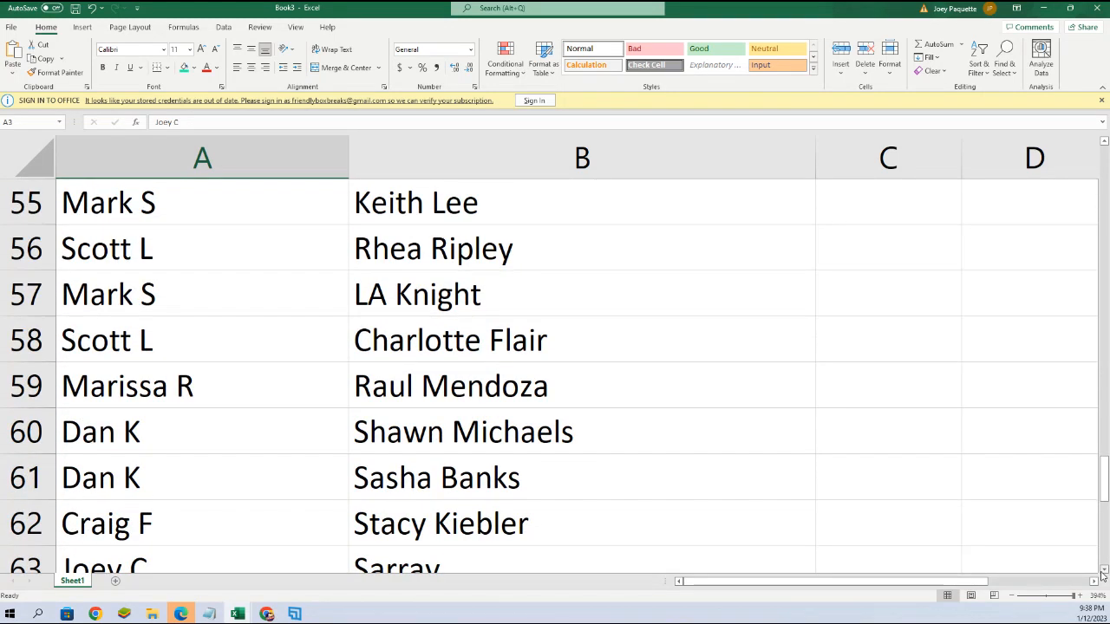
{"action": "scroll", "scroll_direction": "down", "scroll_amount": 3}
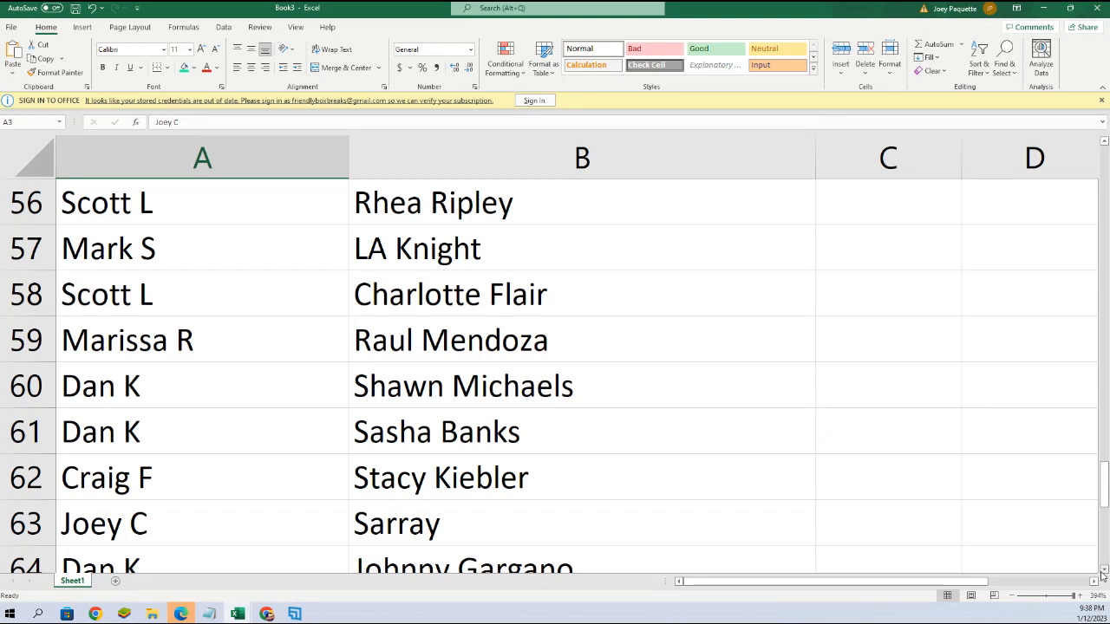
{"action": "scroll", "scroll_direction": "down", "scroll_amount": 3}
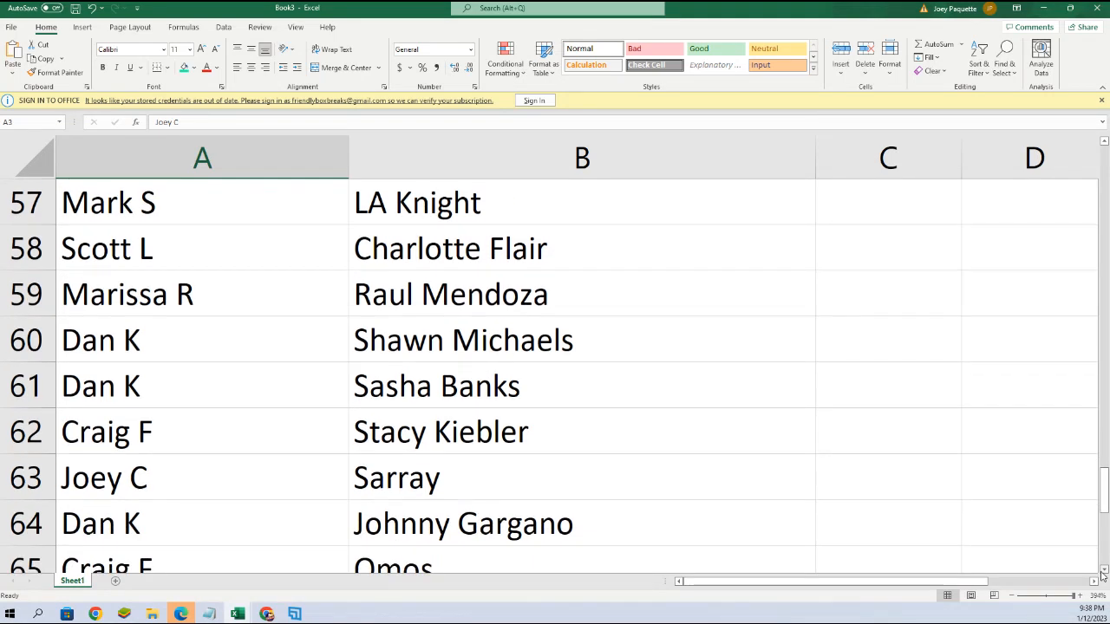
{"action": "scroll", "scroll_direction": "down", "scroll_amount": 3}
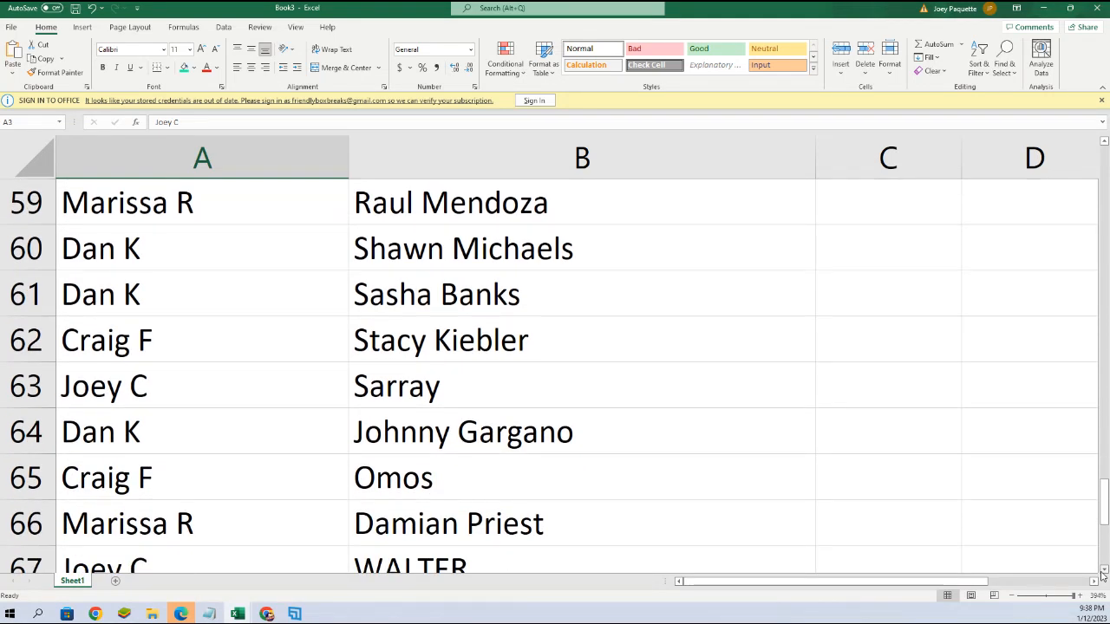
{"action": "scroll", "scroll_direction": "down", "scroll_amount": 3}
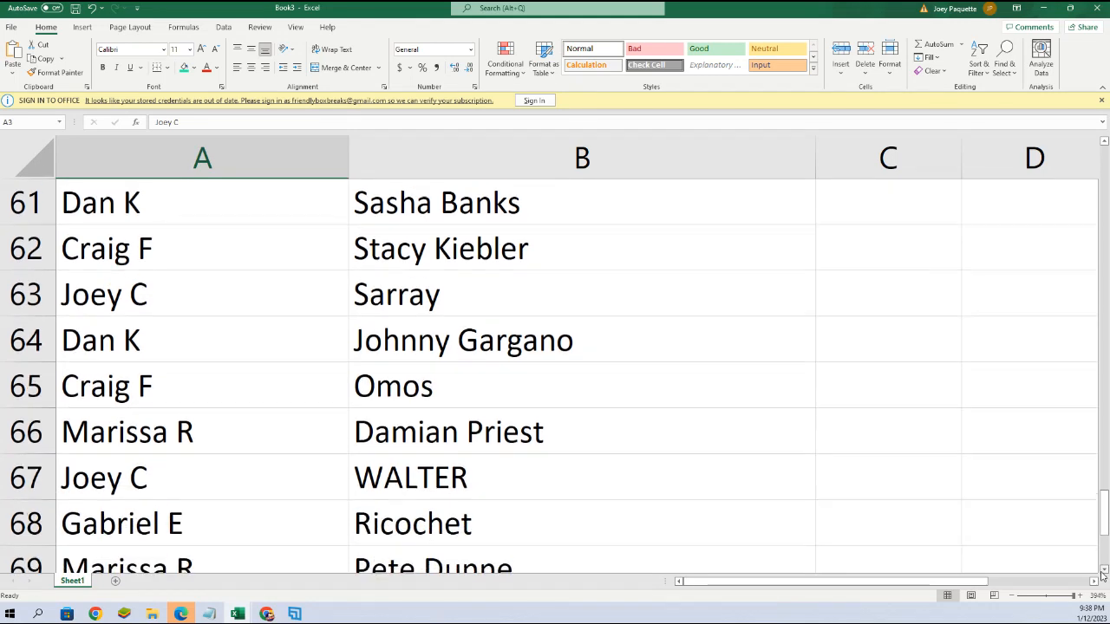
{"action": "scroll", "scroll_direction": "down", "scroll_amount": 3}
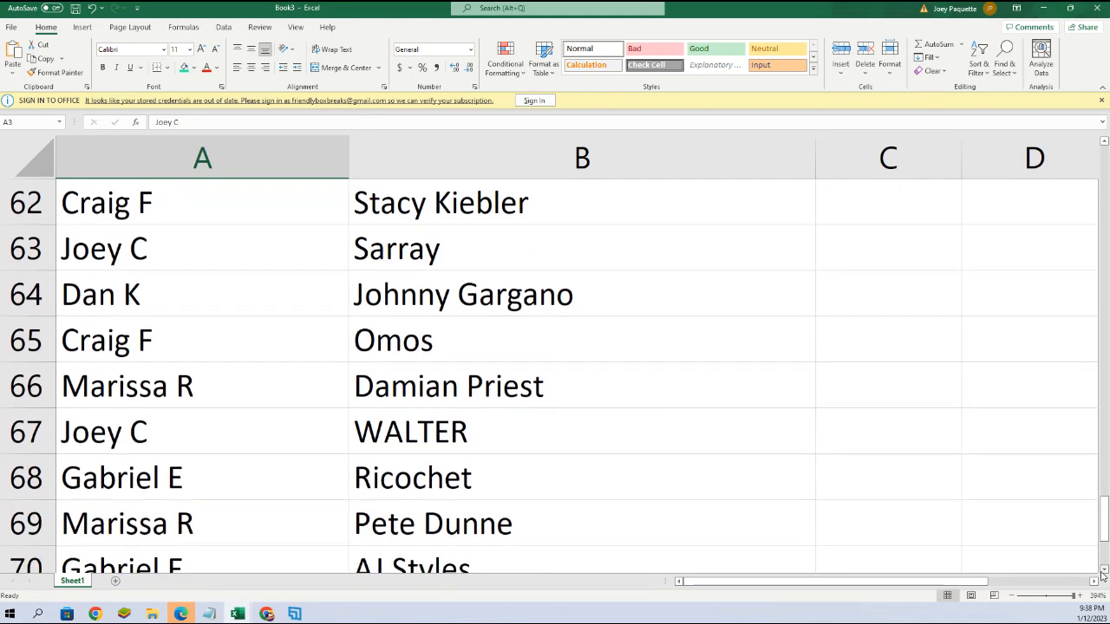
{"action": "scroll", "scroll_direction": "down", "scroll_amount": 3}
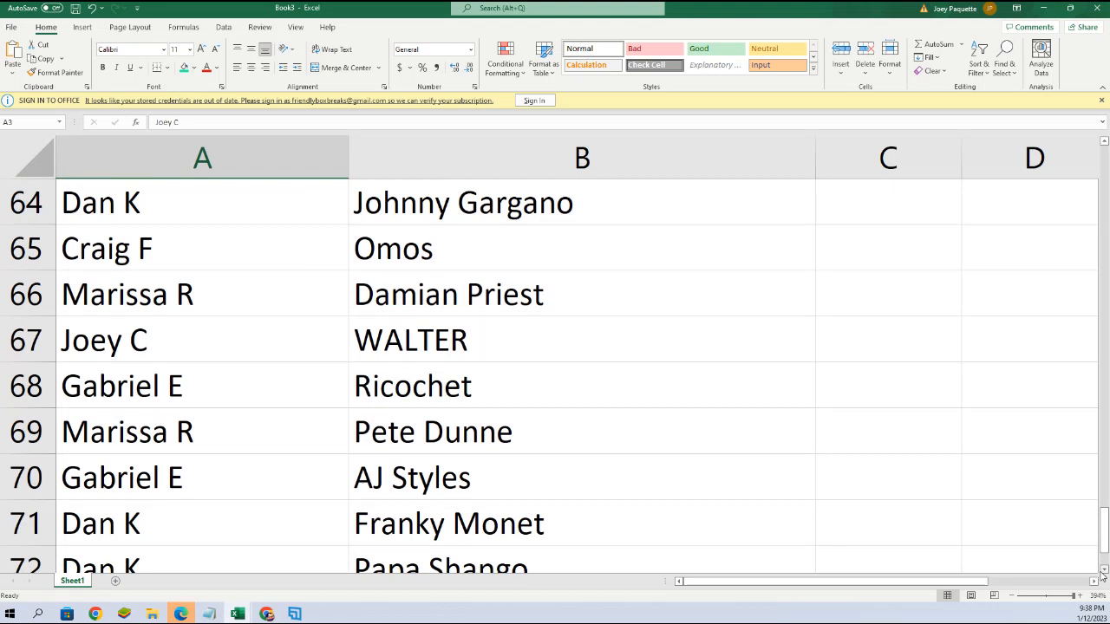
{"action": "scroll", "scroll_direction": "down", "scroll_amount": 3}
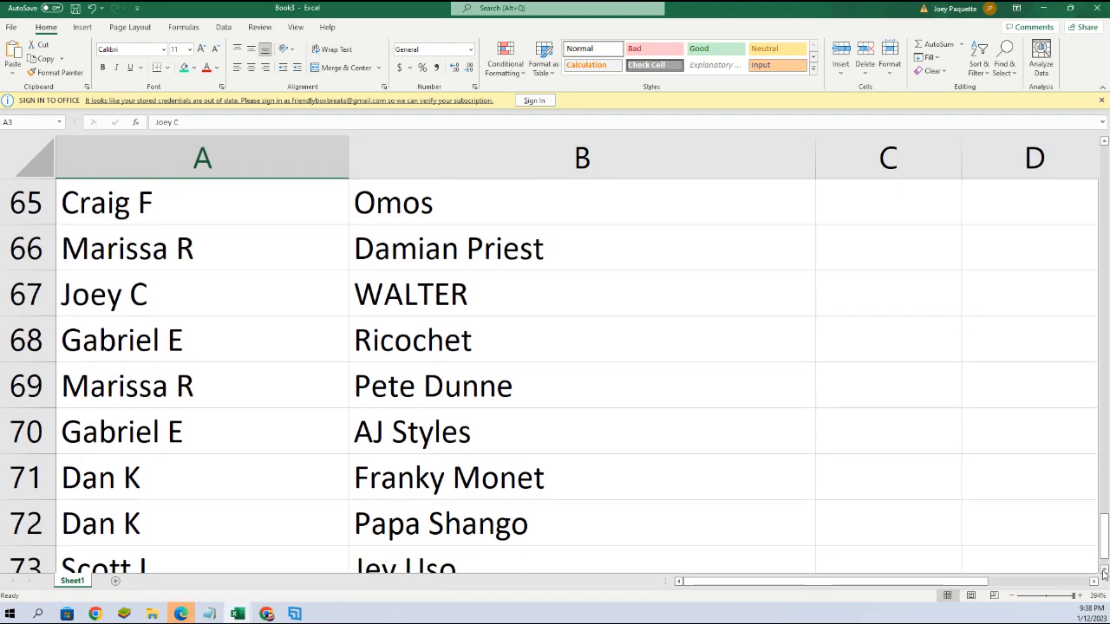
{"action": "scroll", "scroll_direction": "down", "scroll_amount": 3}
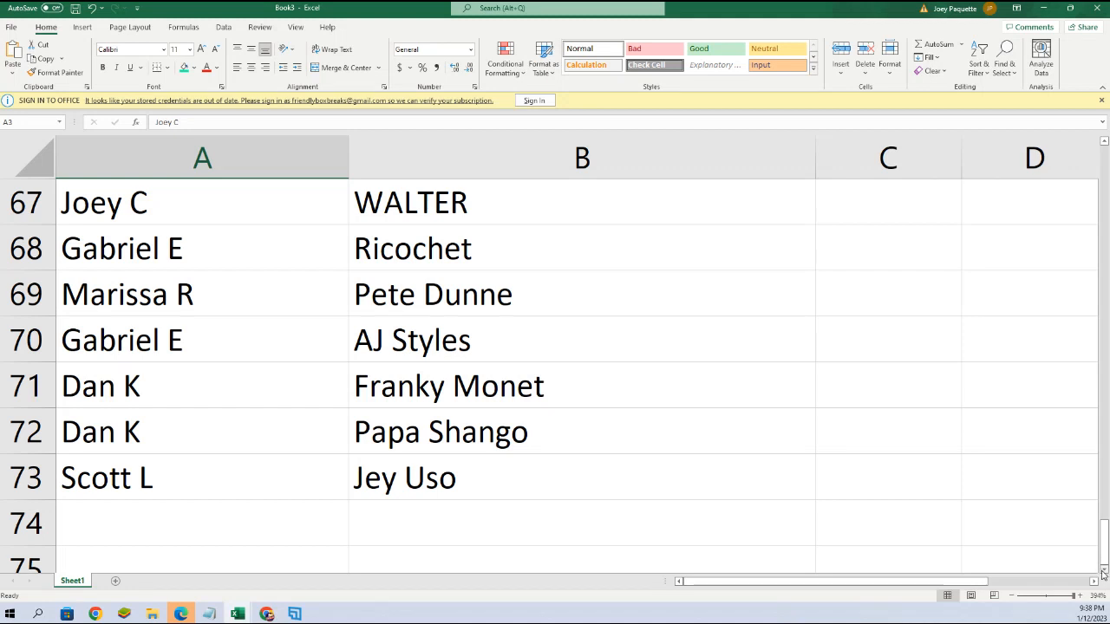
{"action": "mouse_move", "coordinate": [356, 388]}
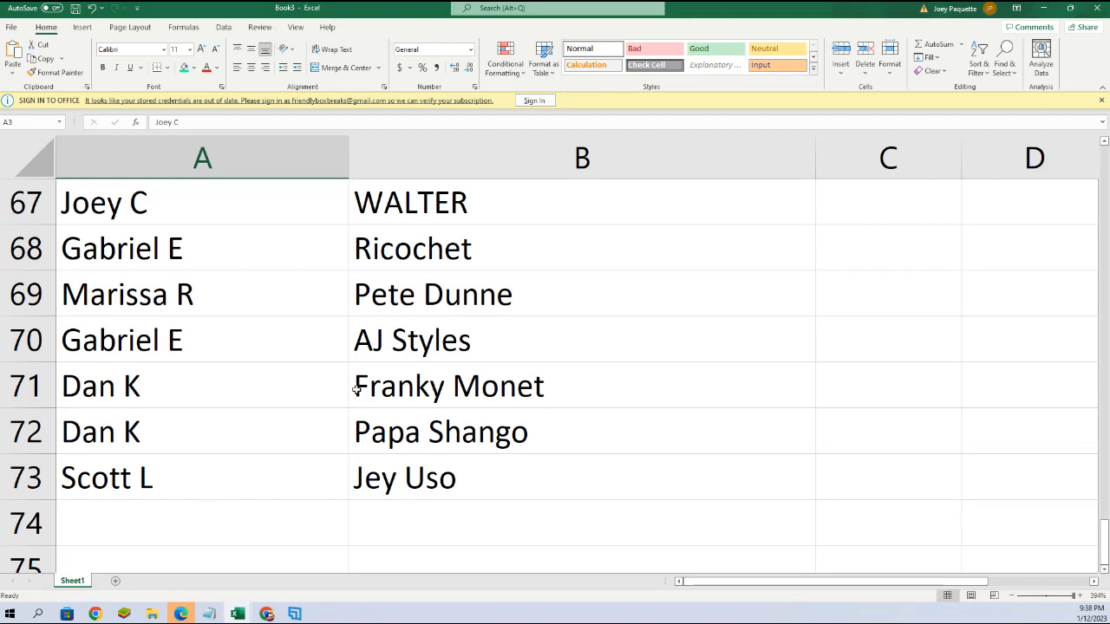